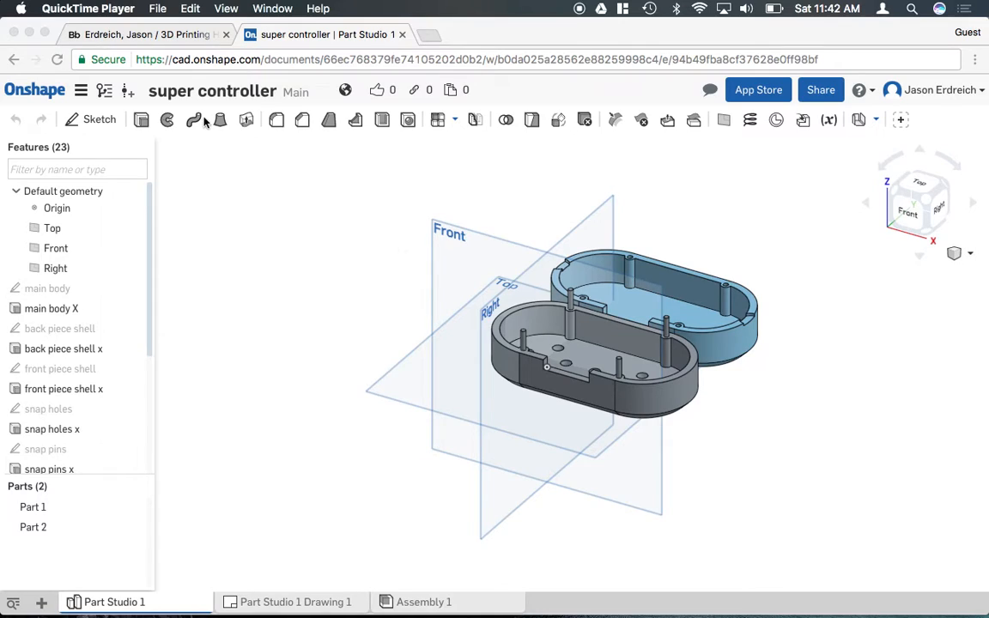
mouse_move(901, 466)
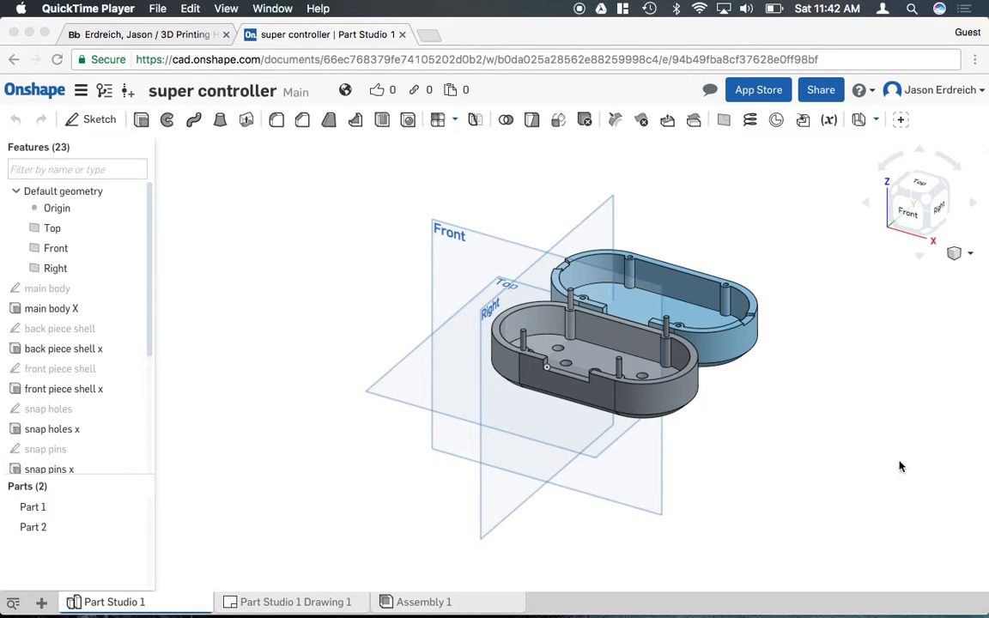
mouse_move(276, 258)
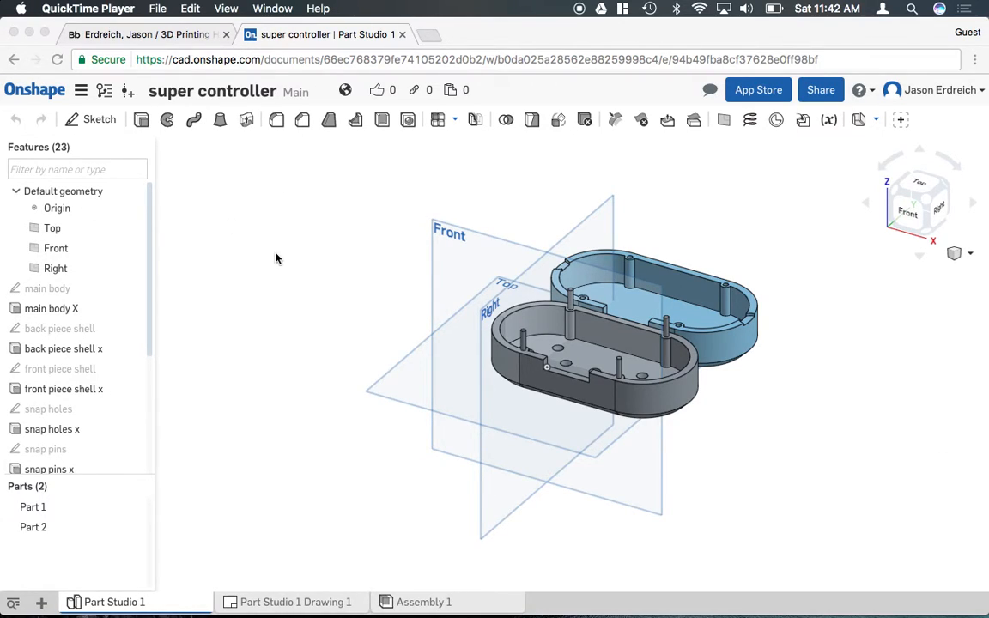
mouse_move(435, 296)
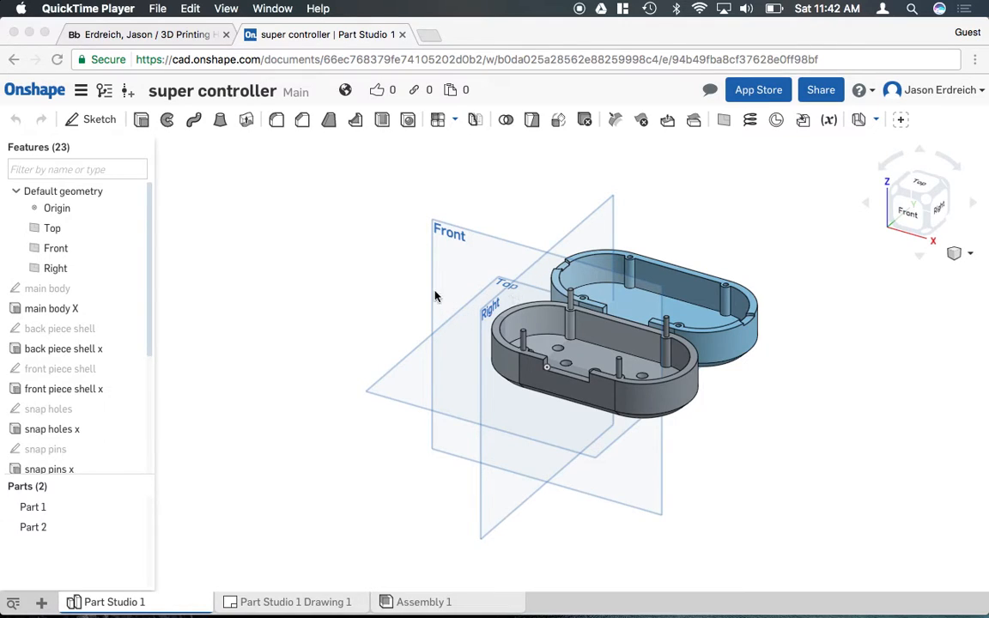
Bring up the export options for the Part Studio 1 tab.
right_click(114, 602)
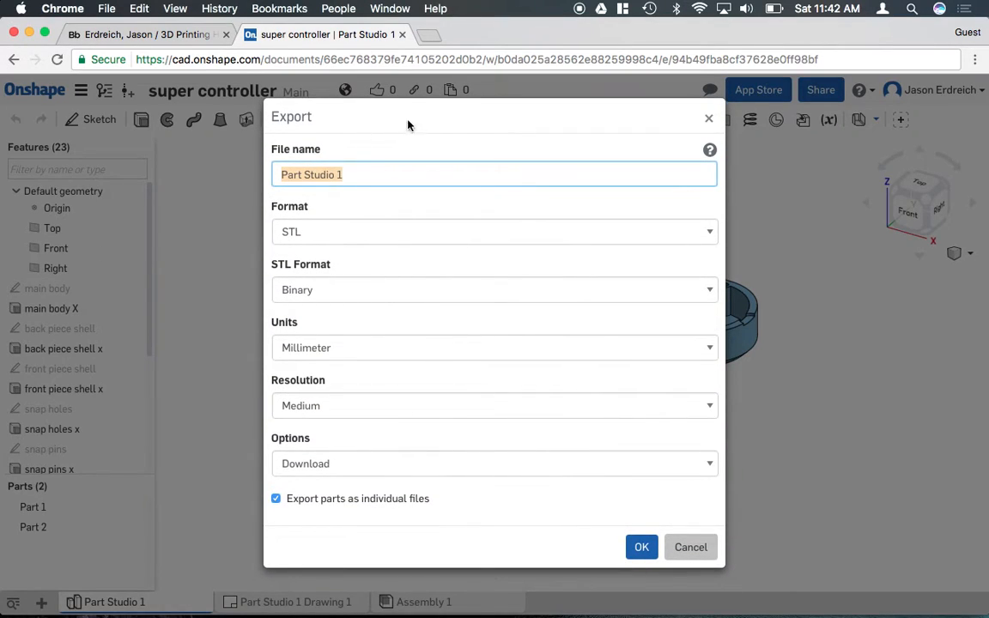
mouse_move(342, 162)
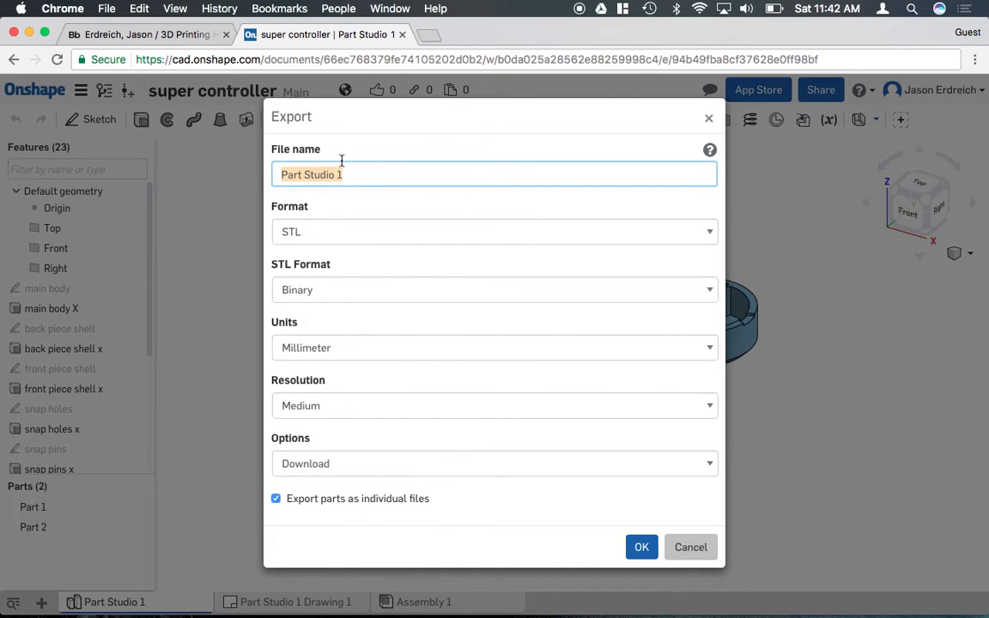
Name the export 'erdreich's game controller', keeping STL format and millimetre units.
type("erdreich's c")
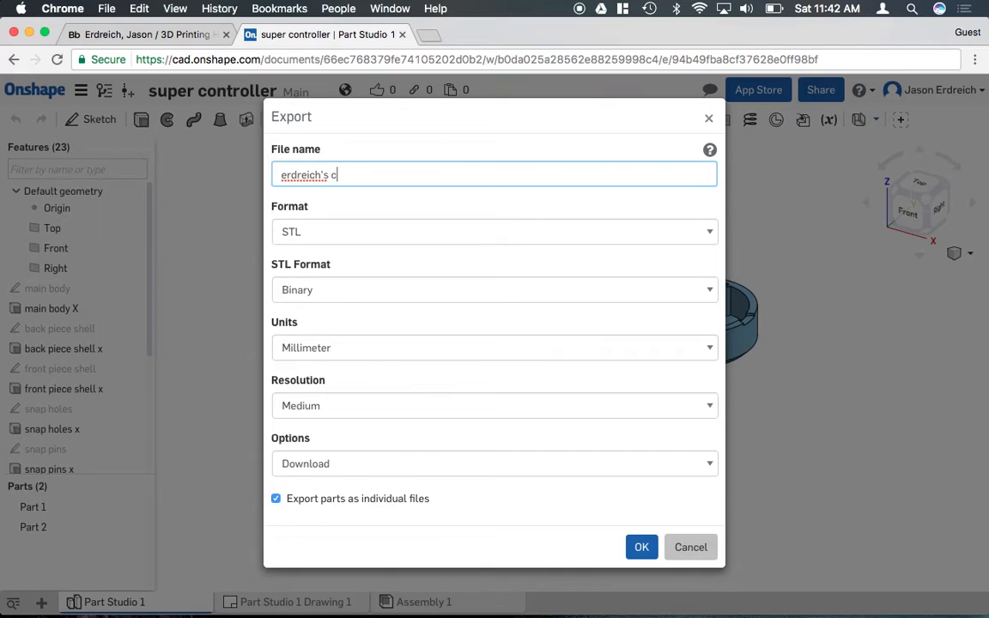
type("game controller")
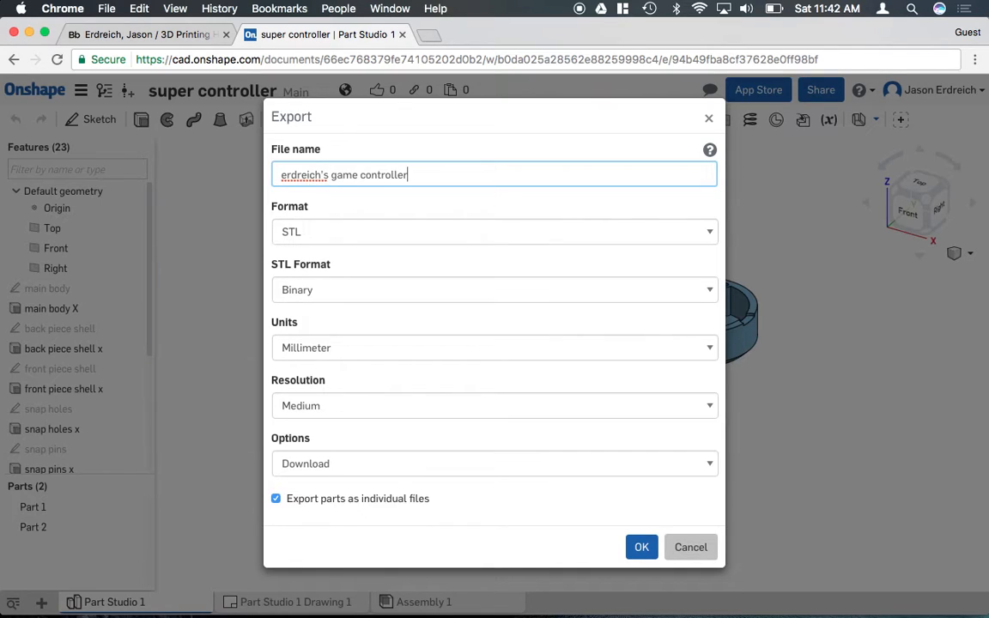
left_click(493, 230)
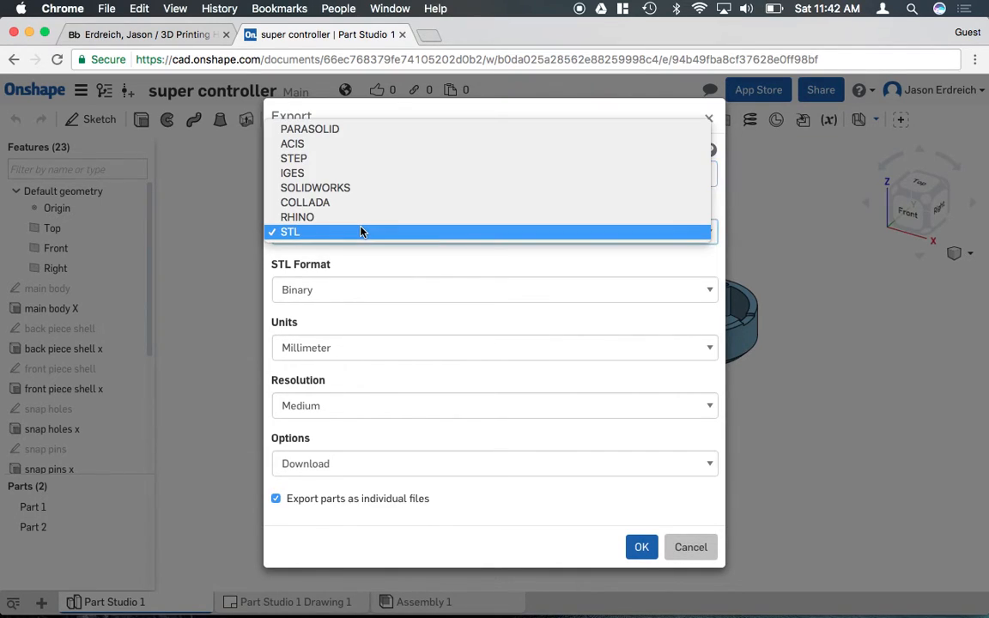
left_click(290, 232)
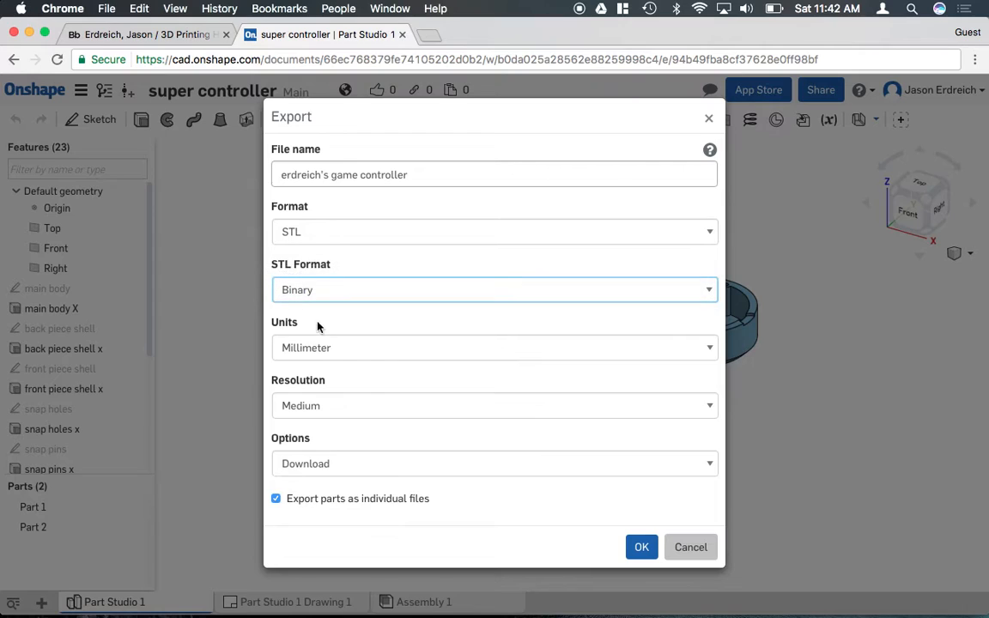
left_click(493, 348)
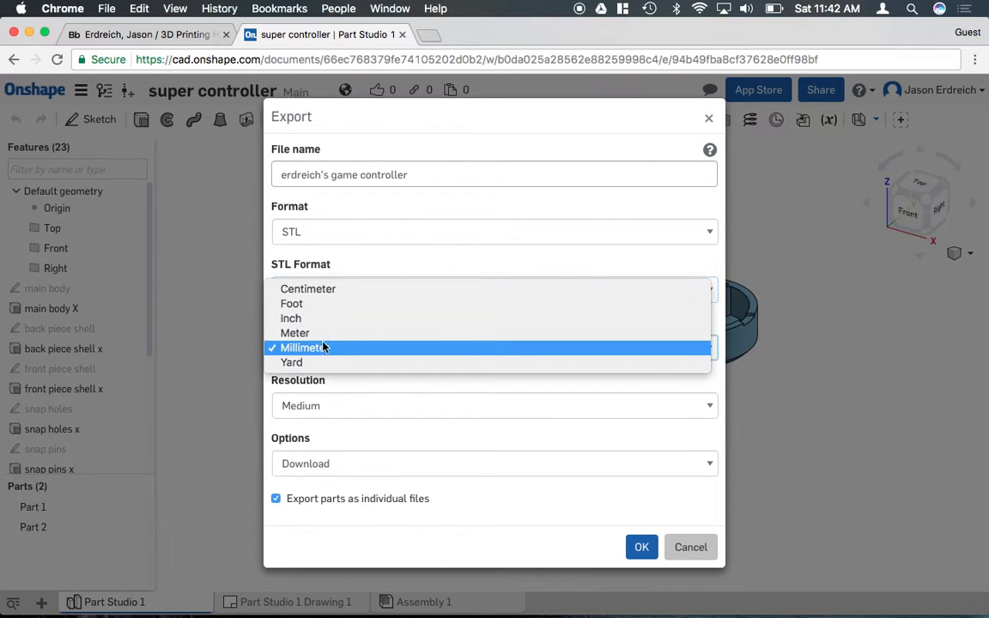
mouse_move(291, 317)
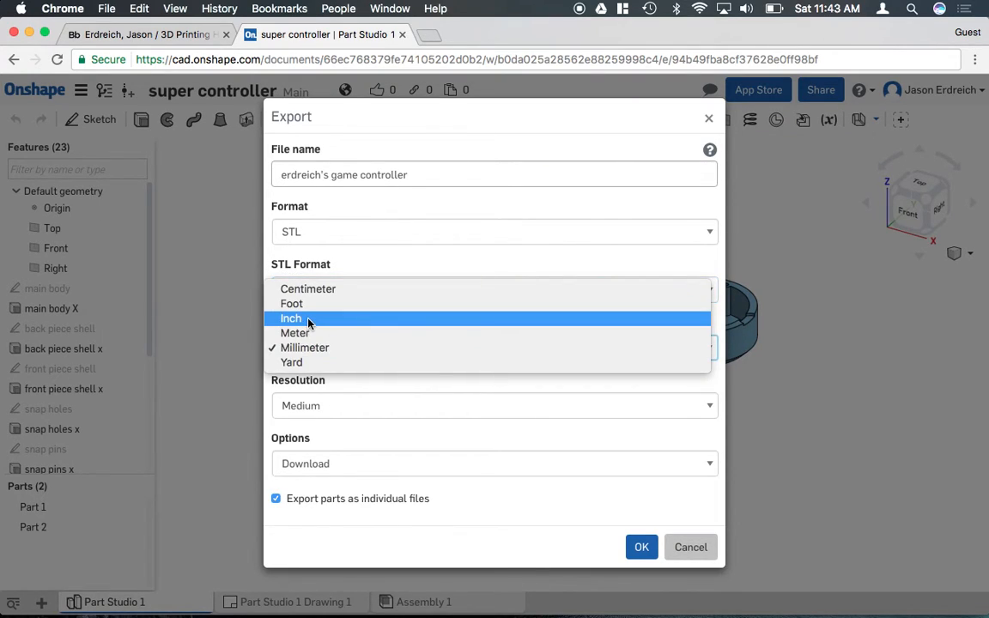
mouse_move(304, 348)
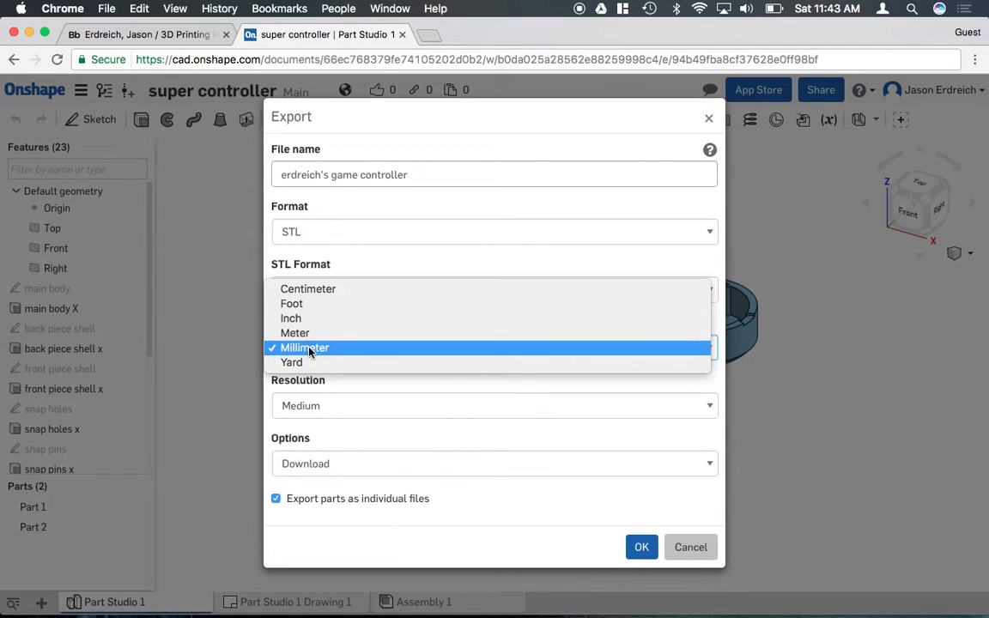
left_click(304, 348)
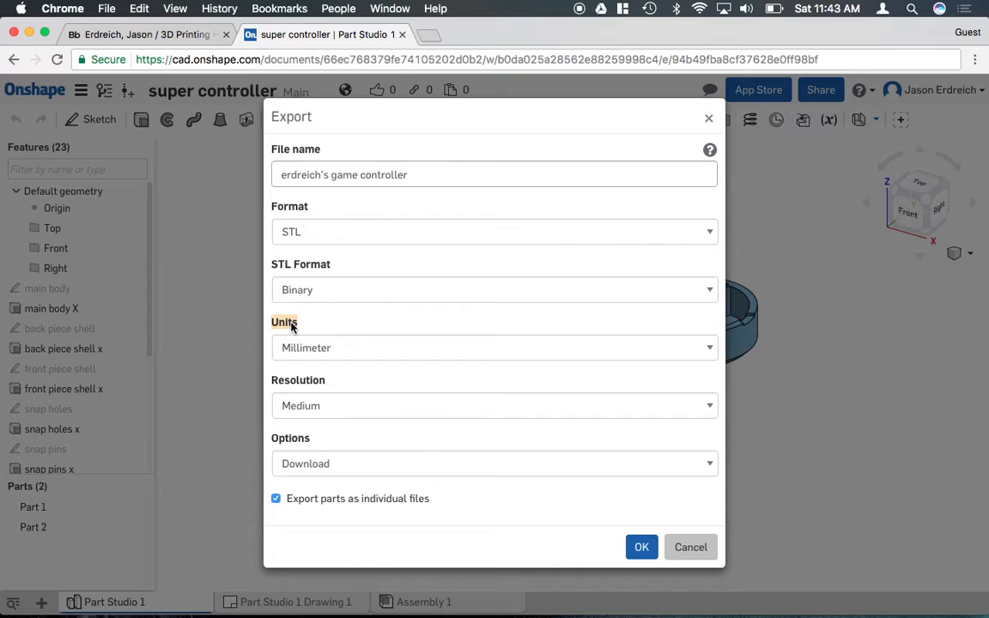
mouse_move(344, 373)
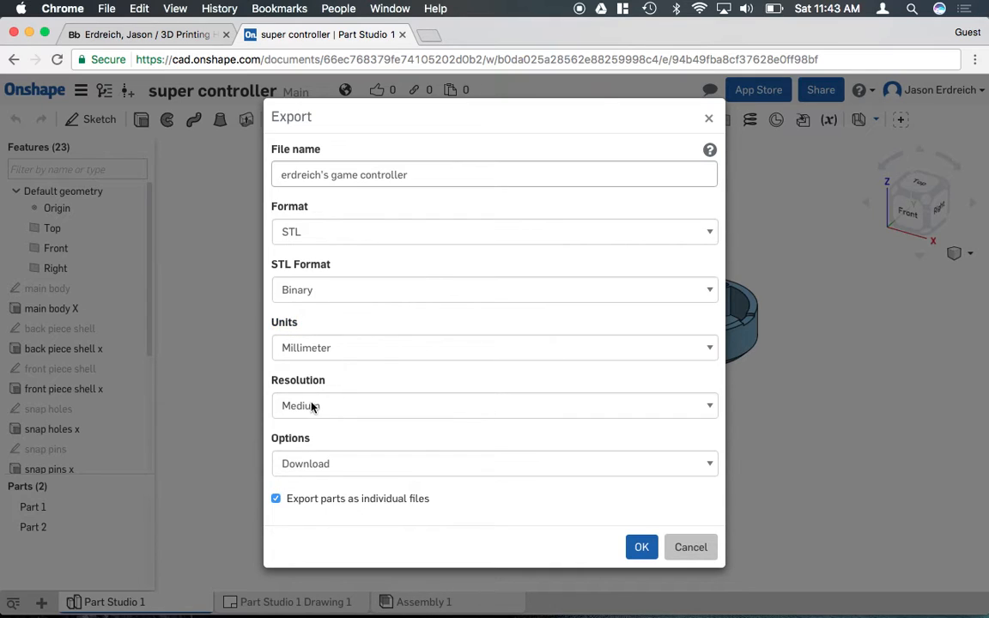
mouse_move(334, 459)
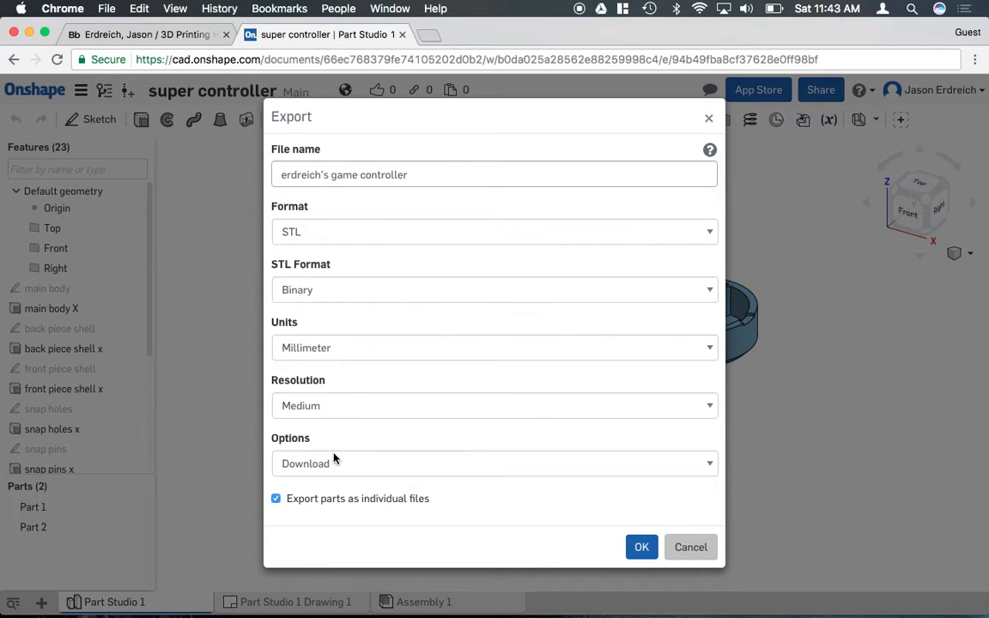
mouse_move(309, 496)
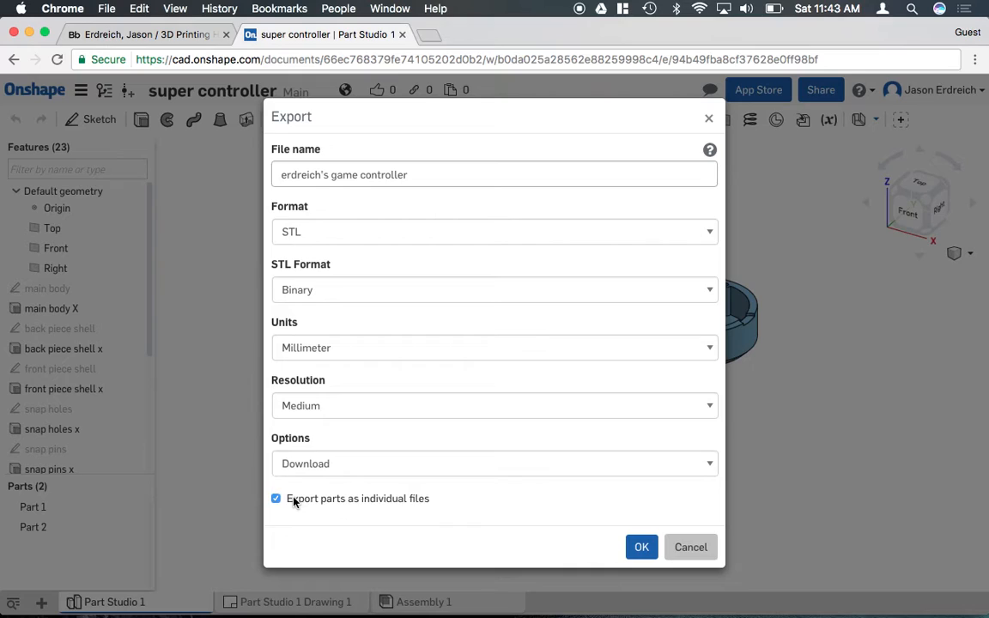
Keep 'Export parts as individual files' ticked and confirm the STL export download.
left_click(276, 497)
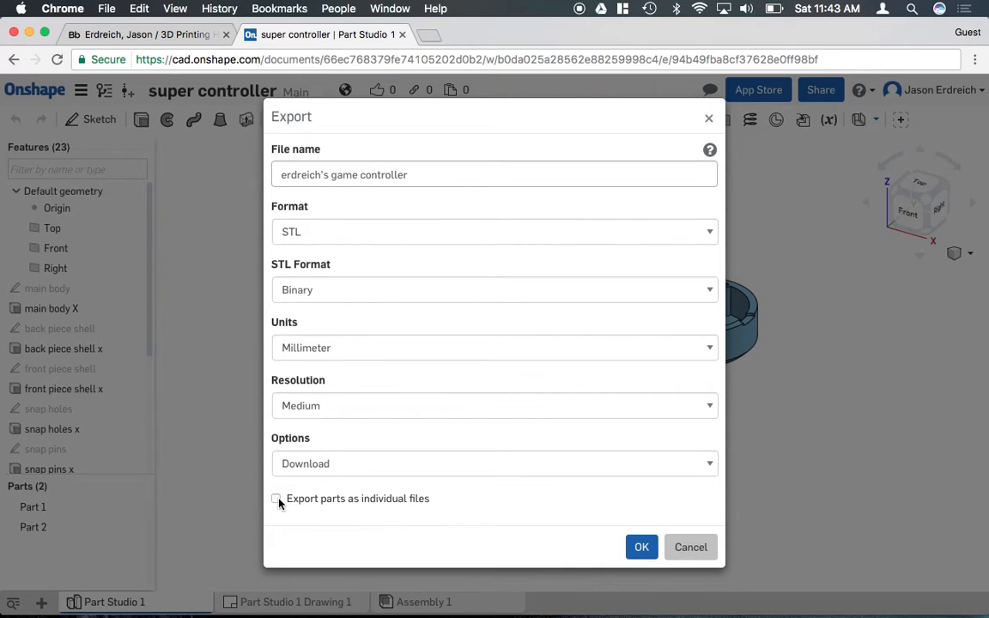
mouse_move(751, 342)
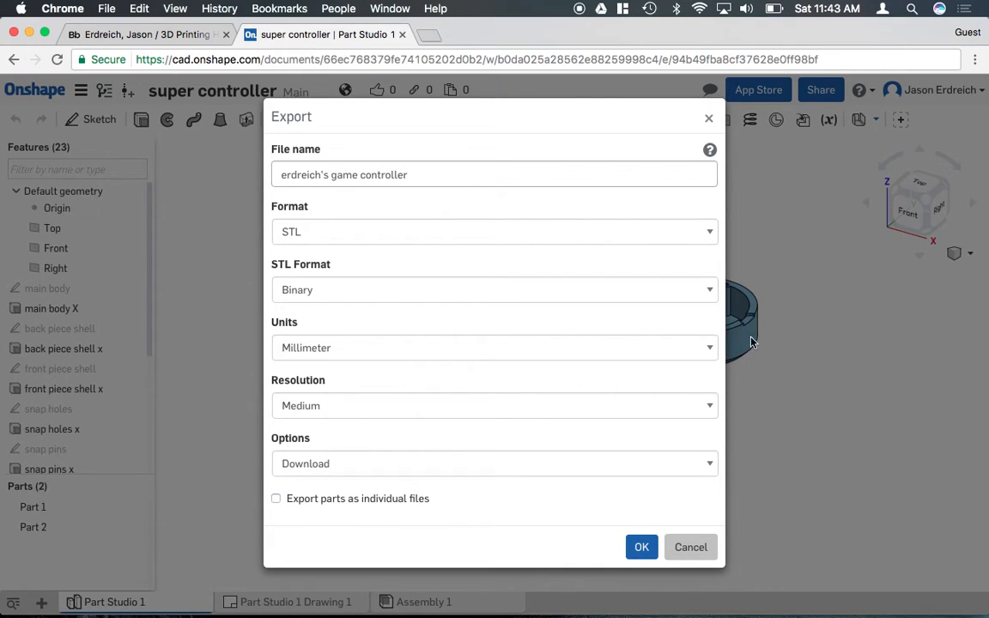
mouse_move(697, 367)
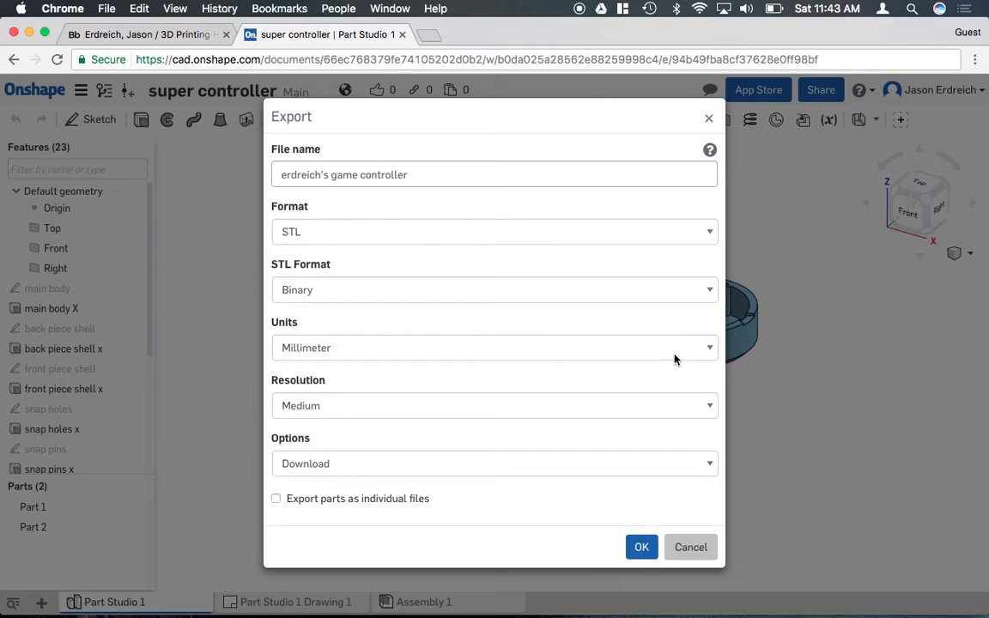
mouse_move(759, 287)
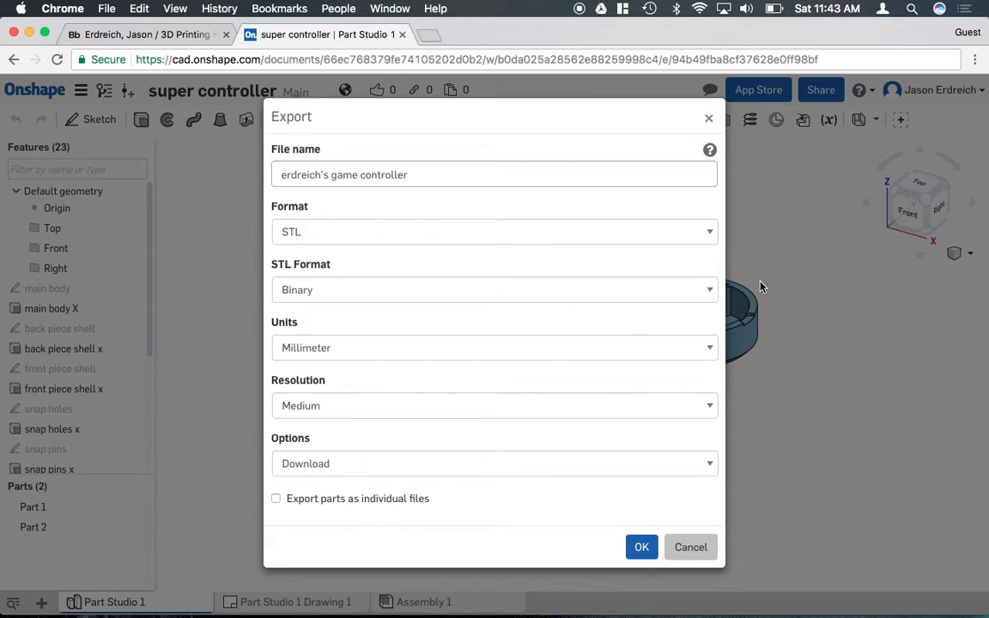
mouse_move(302, 502)
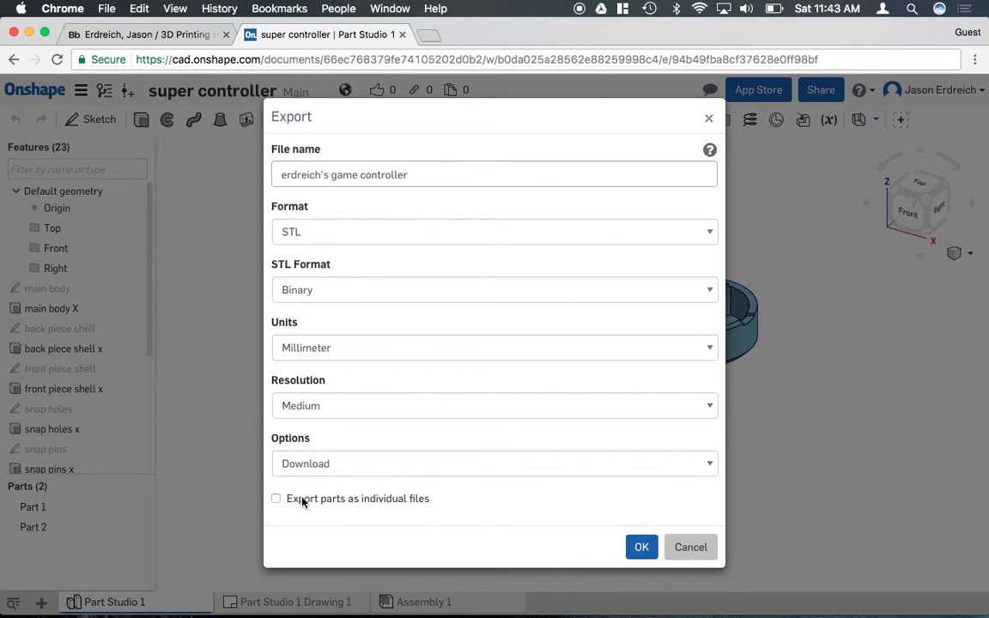
left_click(275, 497)
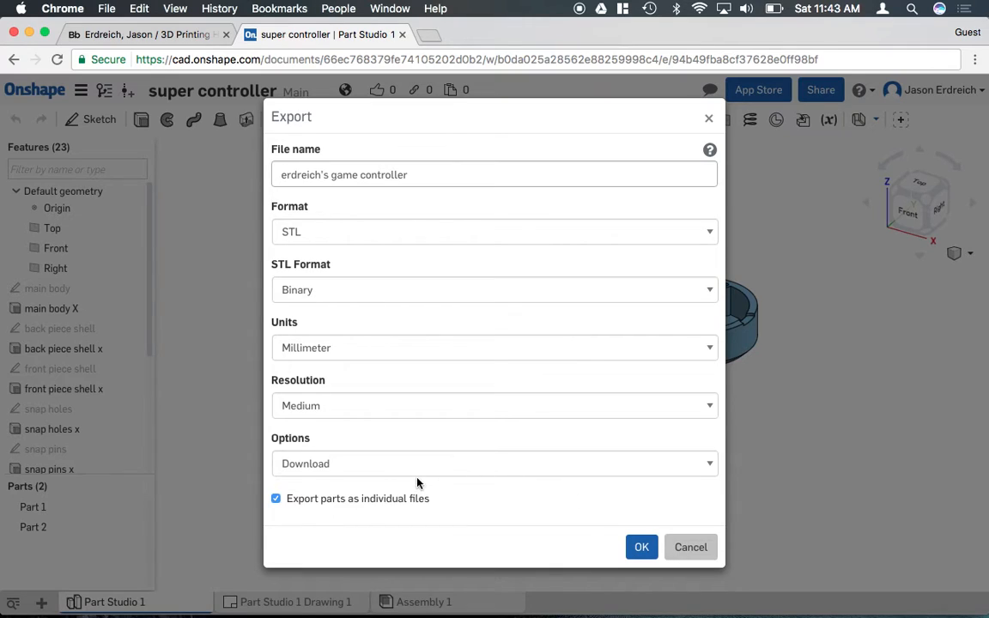
mouse_move(470, 463)
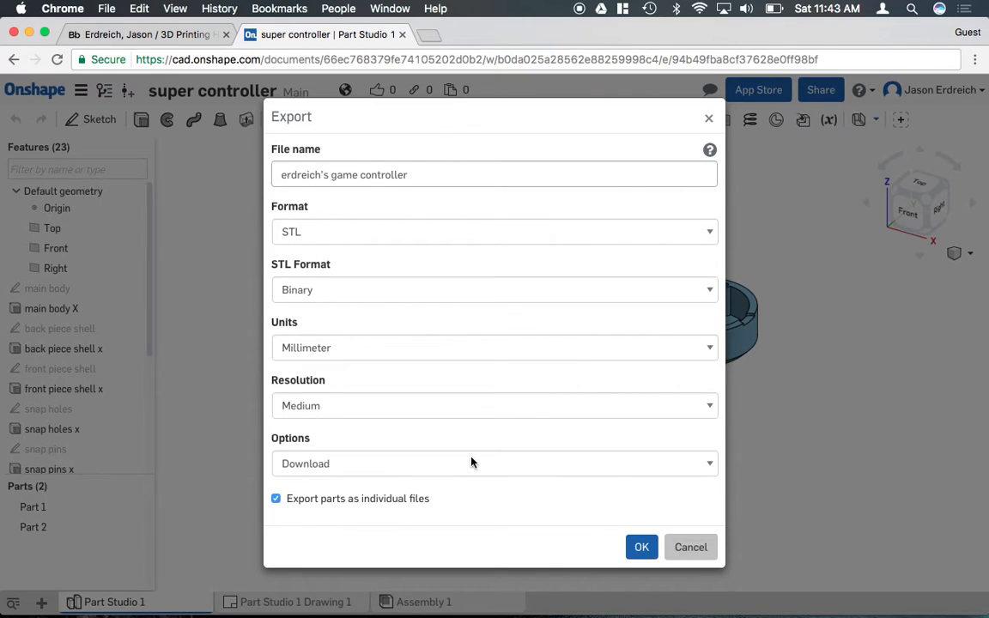
mouse_move(761, 295)
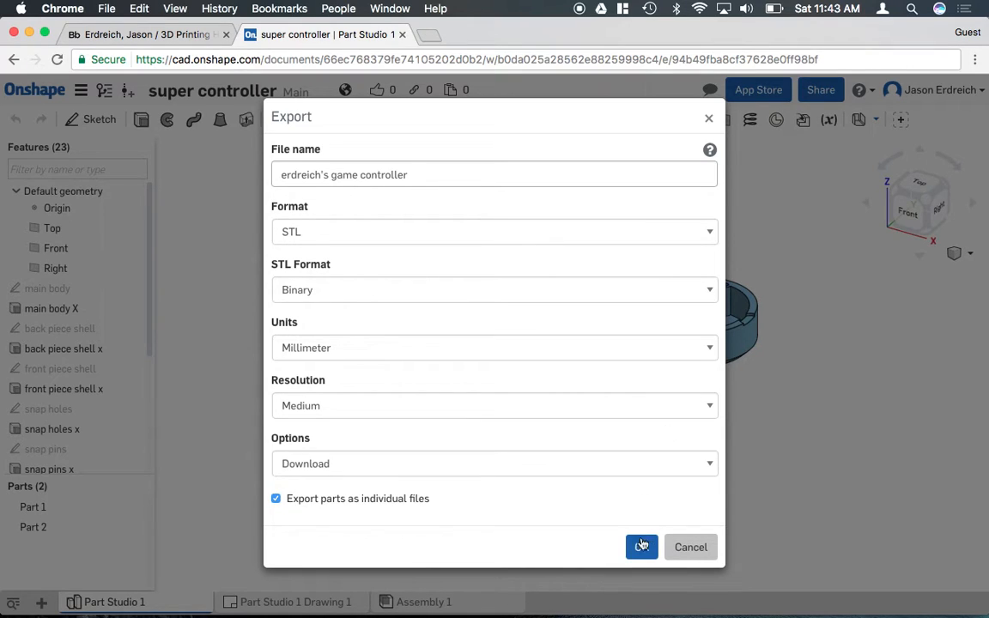
left_click(641, 547)
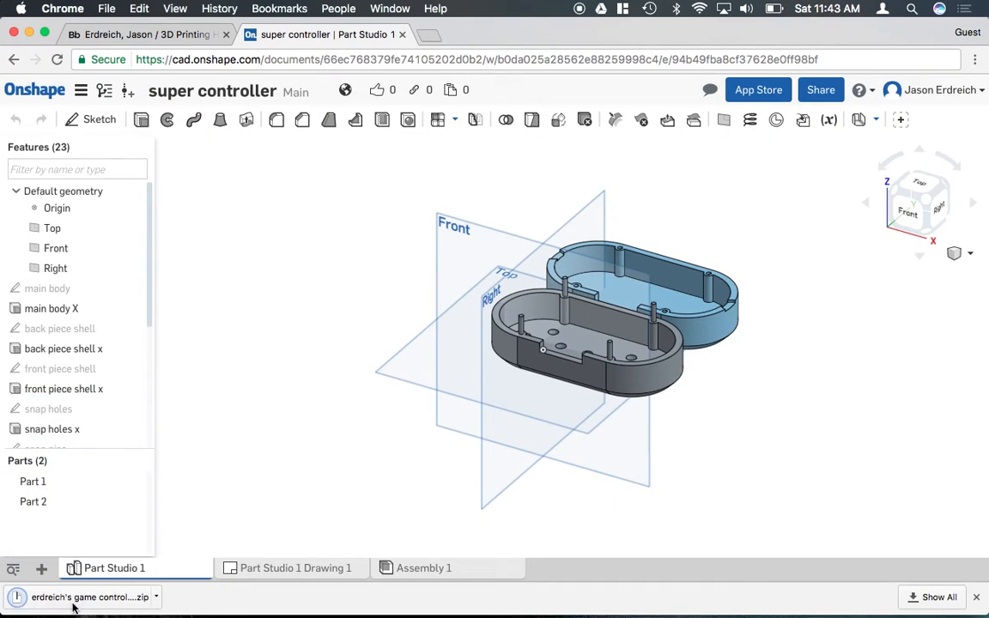
mouse_move(112, 597)
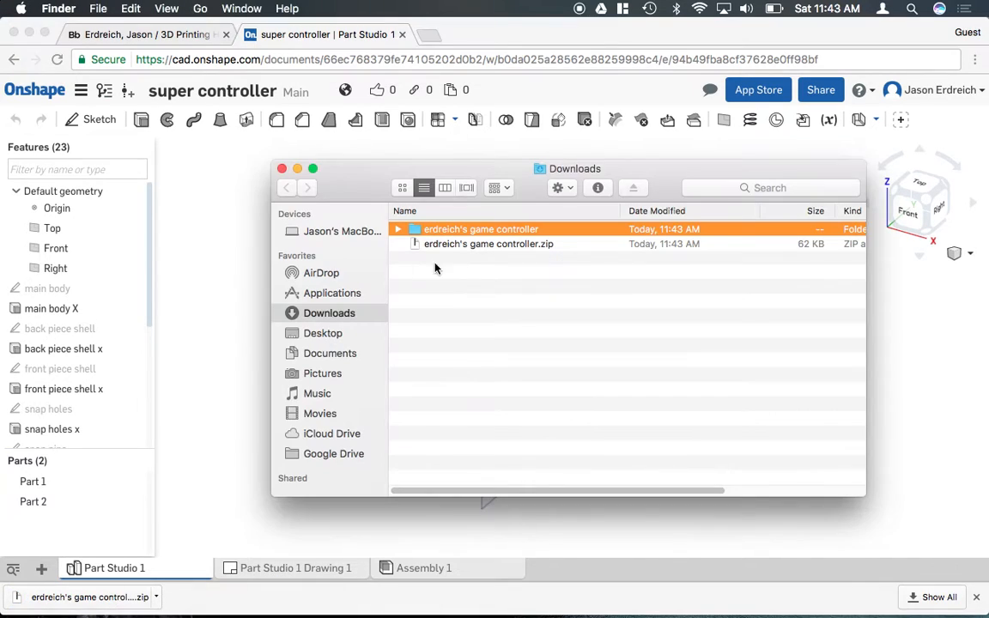
Open the downloaded game controller folder and move both part STL files to the Desktop.
double_click(481, 228)
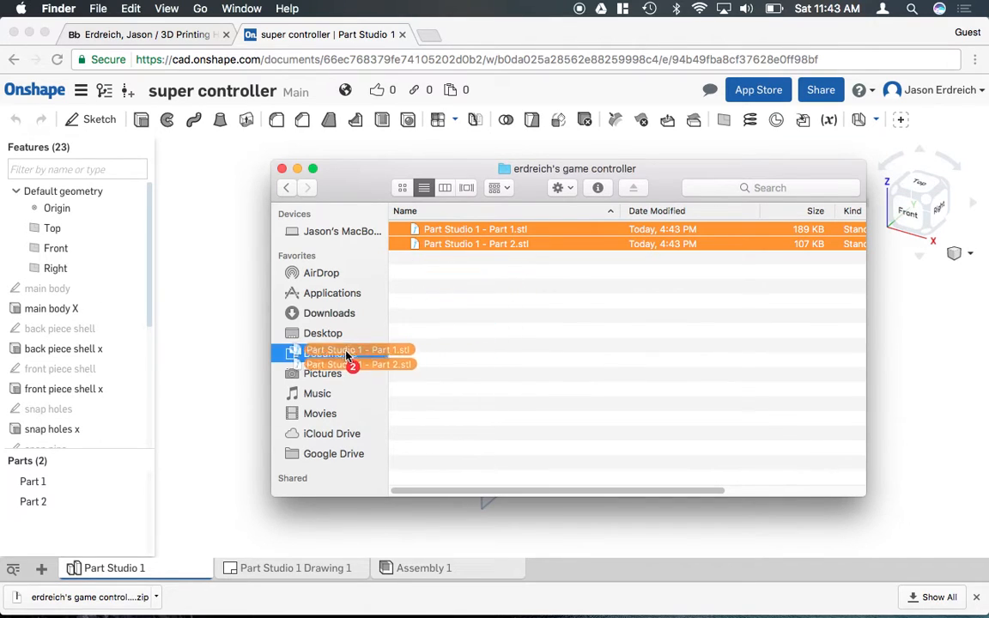
left_click(322, 332)
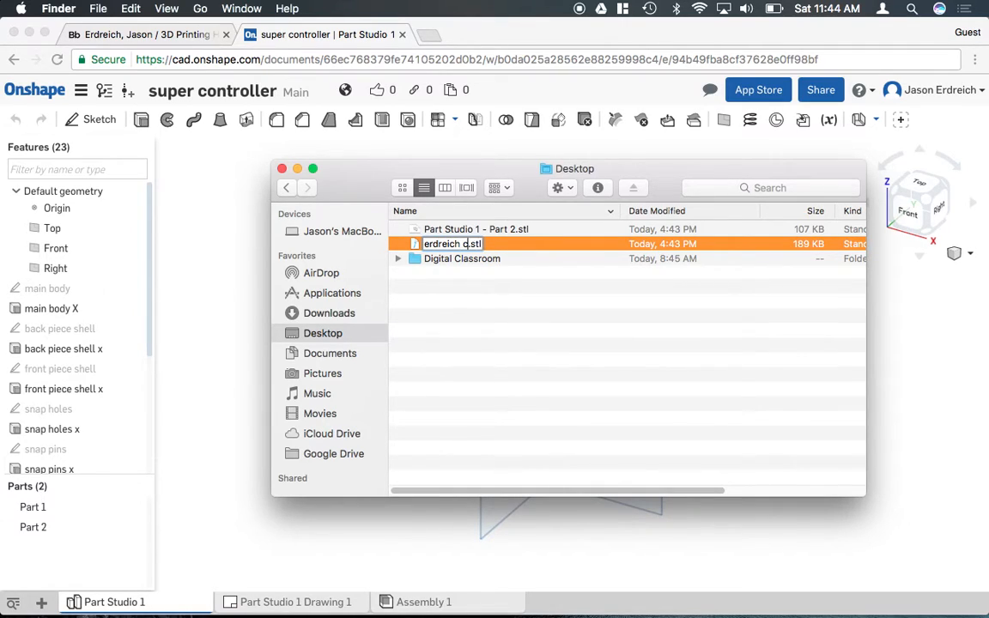
Rename the gray and black controller print files and preview the black part.
type("controller print in grau")
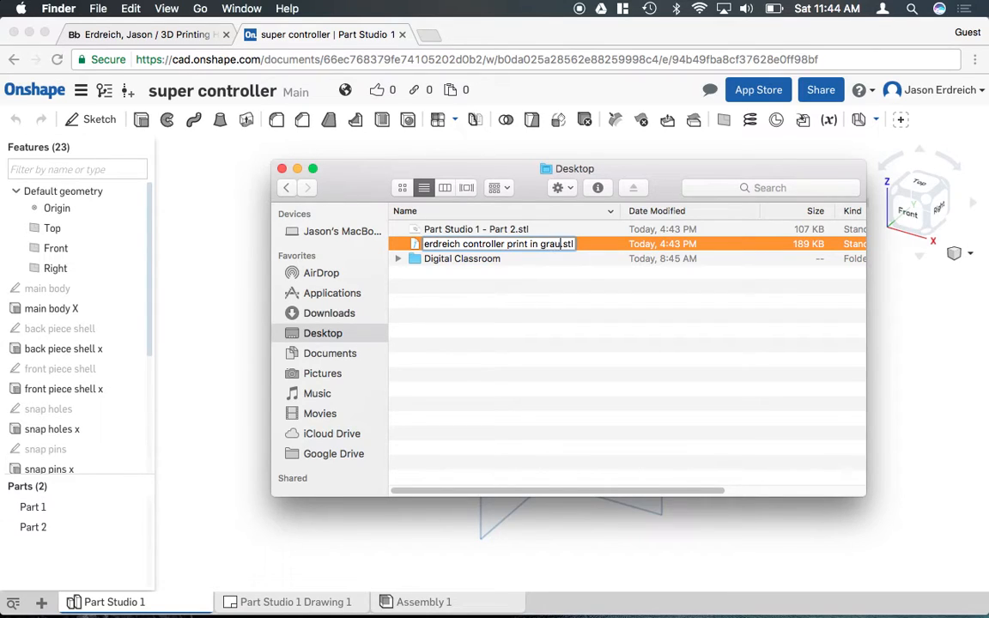
left_click(477, 229)
type("erdreich controller 2 print in black")
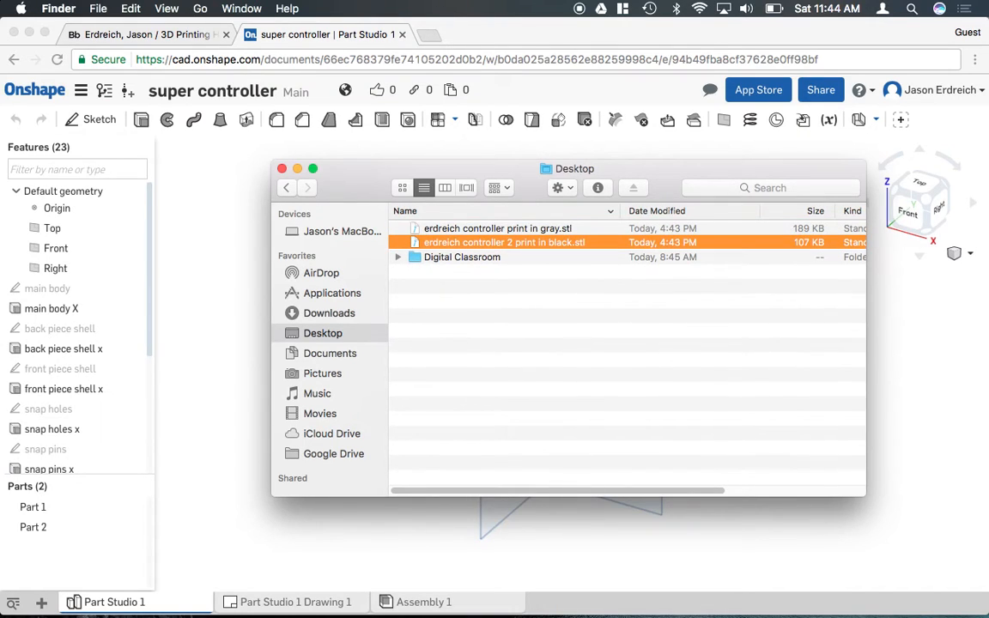
left_click(498, 228)
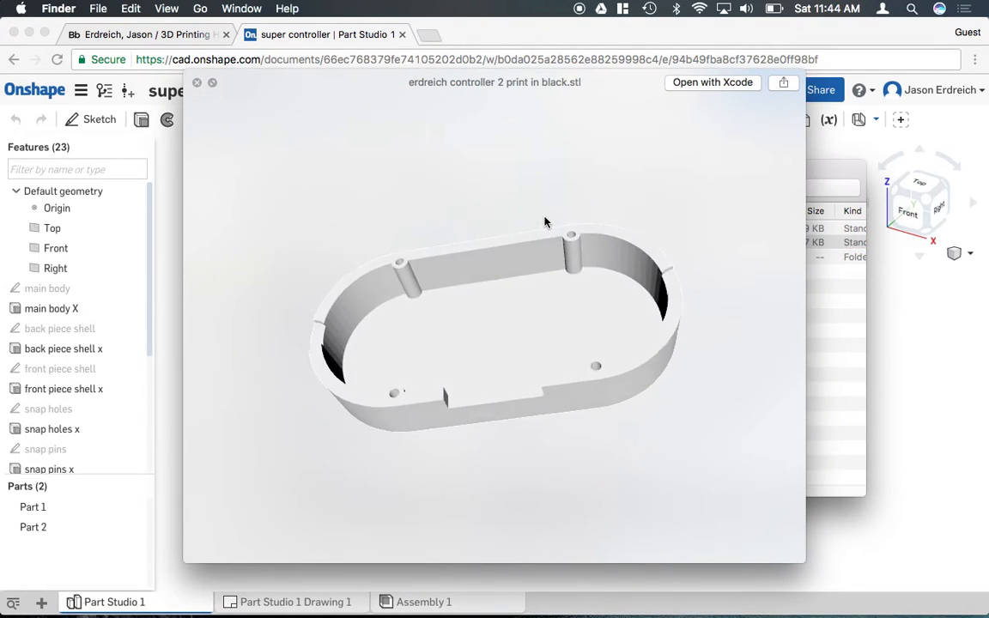
left_click(197, 82)
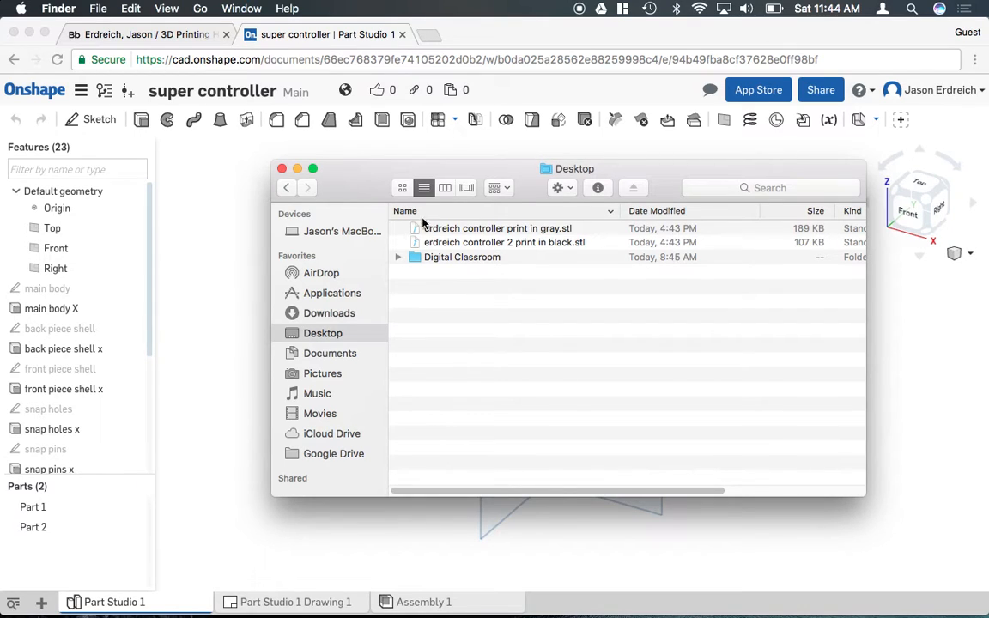
Open the prototype submission form from the teacher webpage's 3D Printing Hub.
left_click(141, 35)
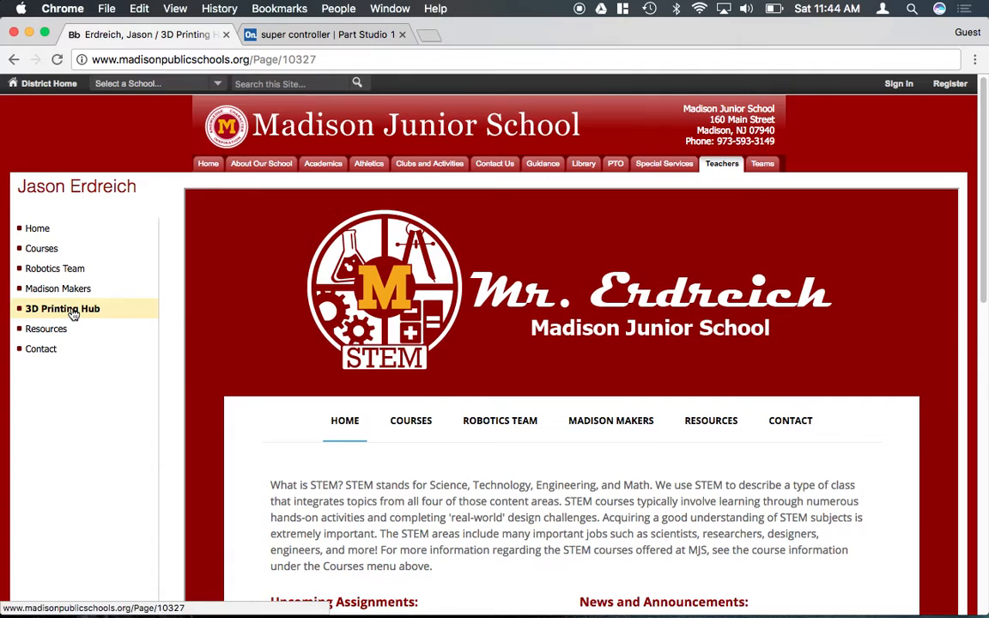
left_click(62, 308)
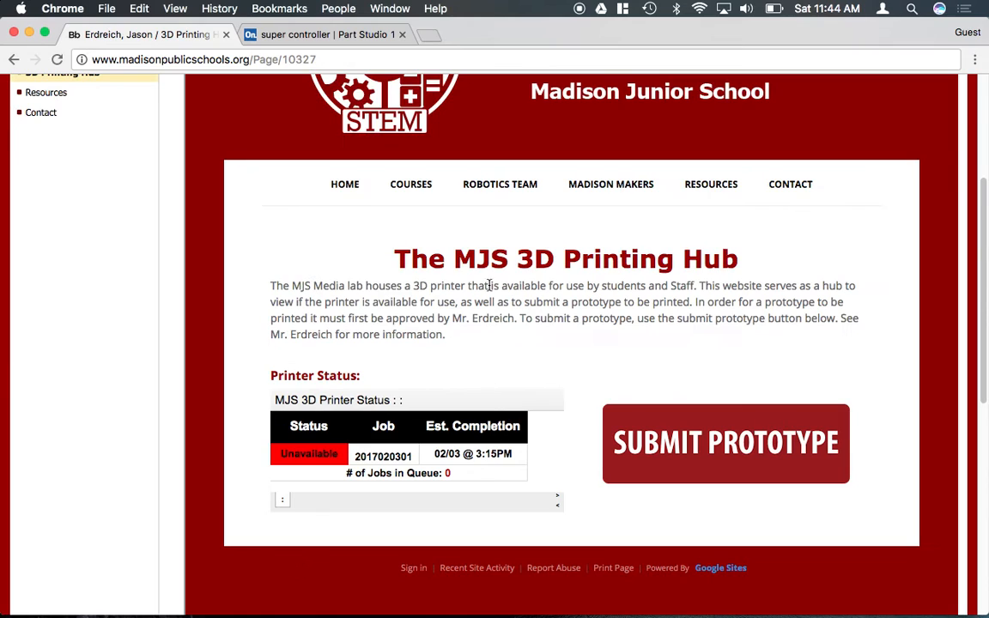
left_click(725, 443)
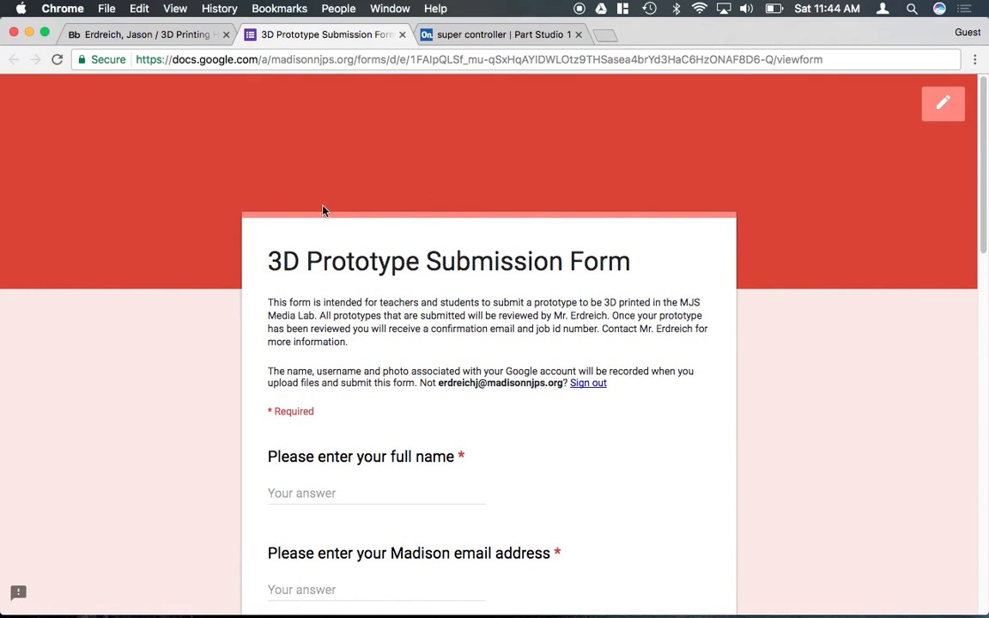
Choose Madison Makers in the 'What is this prototype for?' dropdown.
scroll("down", 3)
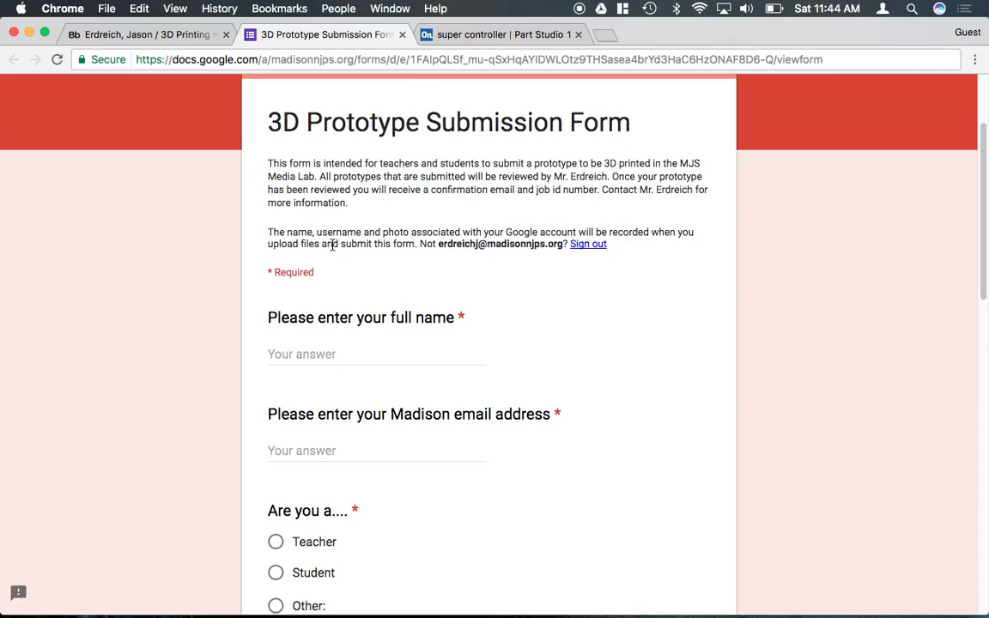
scroll("down", 3)
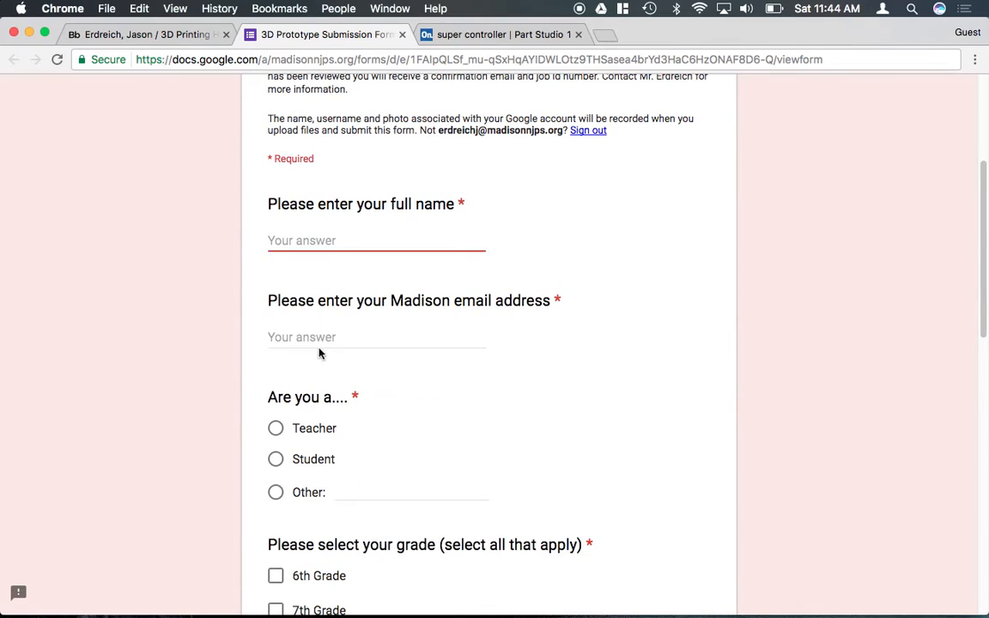
scroll("down", 3)
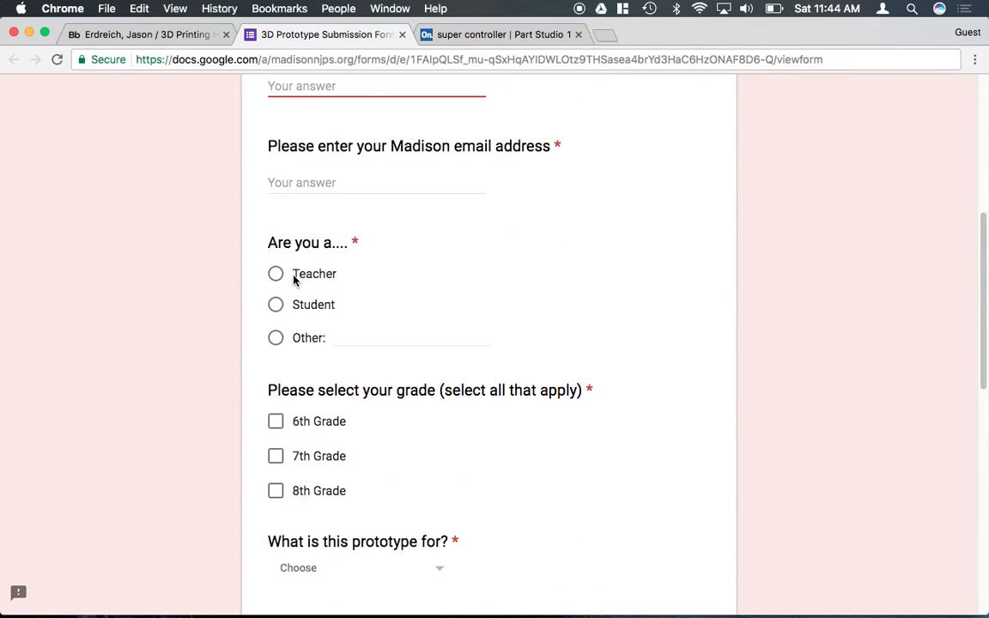
scroll("down", 3)
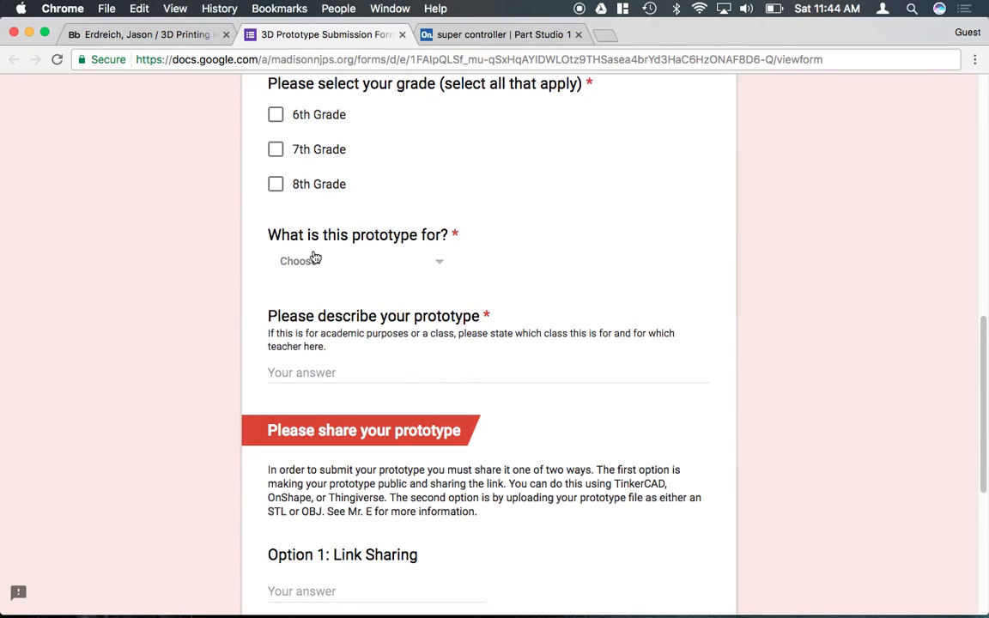
left_click(361, 261)
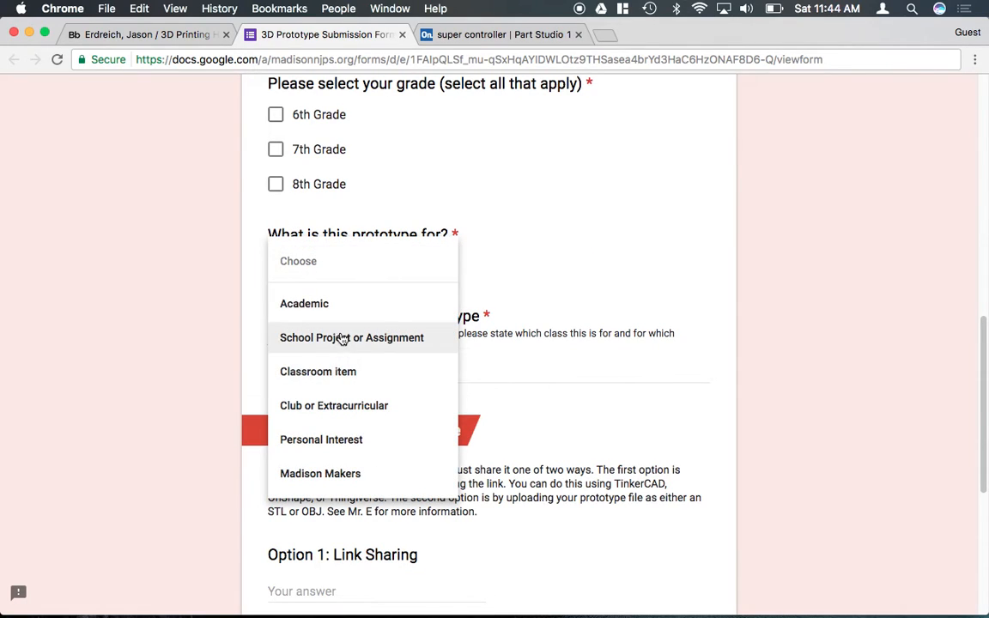
mouse_move(337, 335)
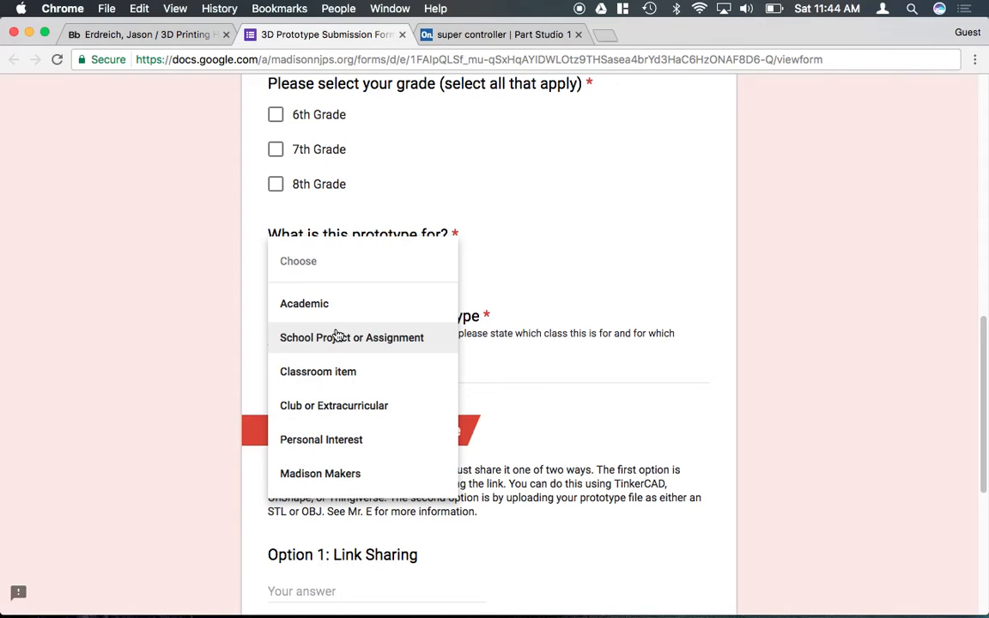
mouse_move(360, 473)
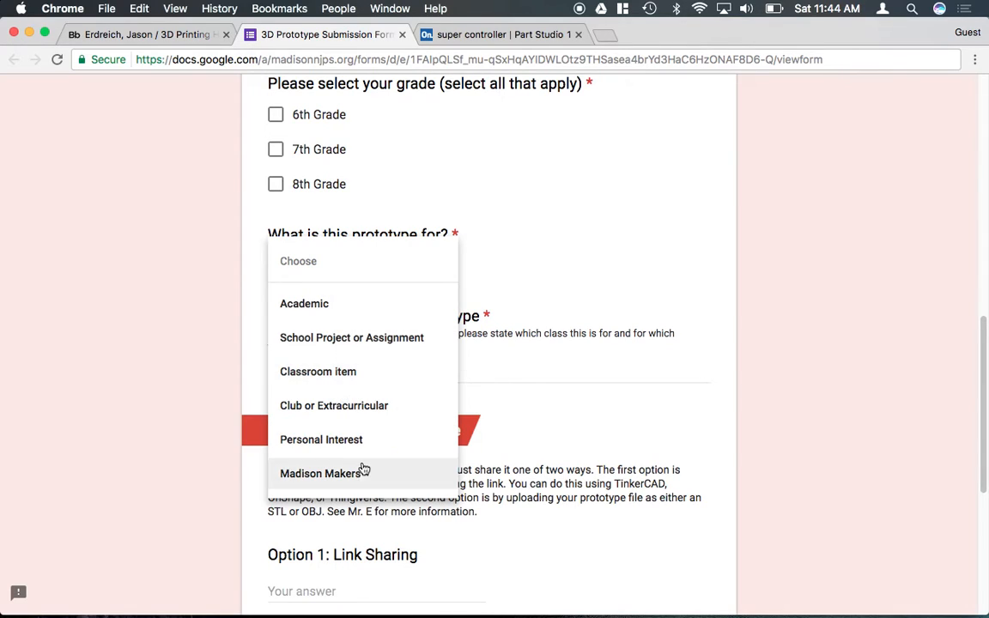
left_click(321, 473)
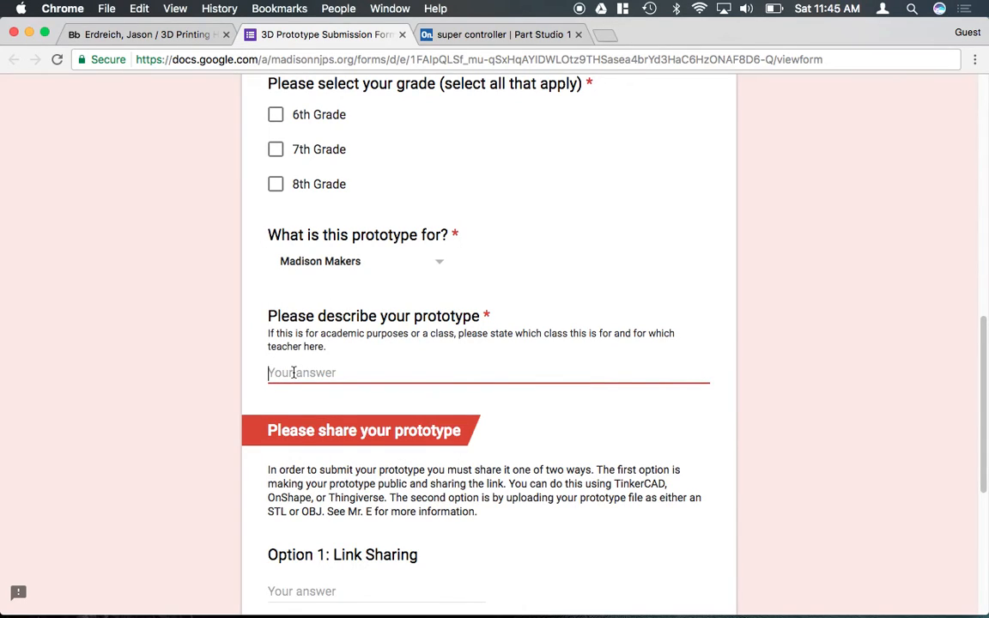
Describe the prototype as 'this is for mr. e's project please print in gray and black'.
type("this ir f")
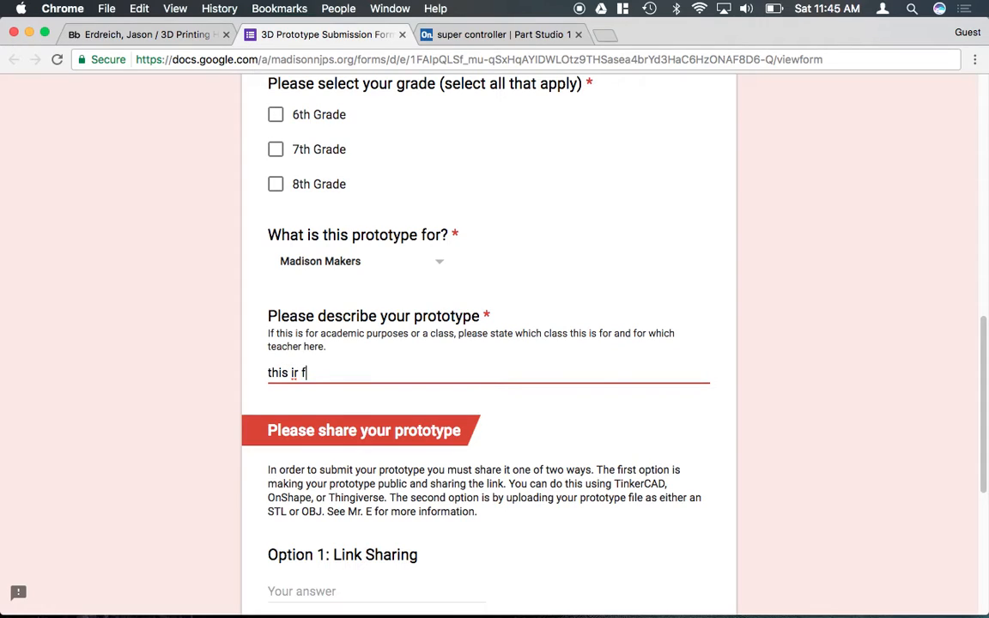
type("is for me.")
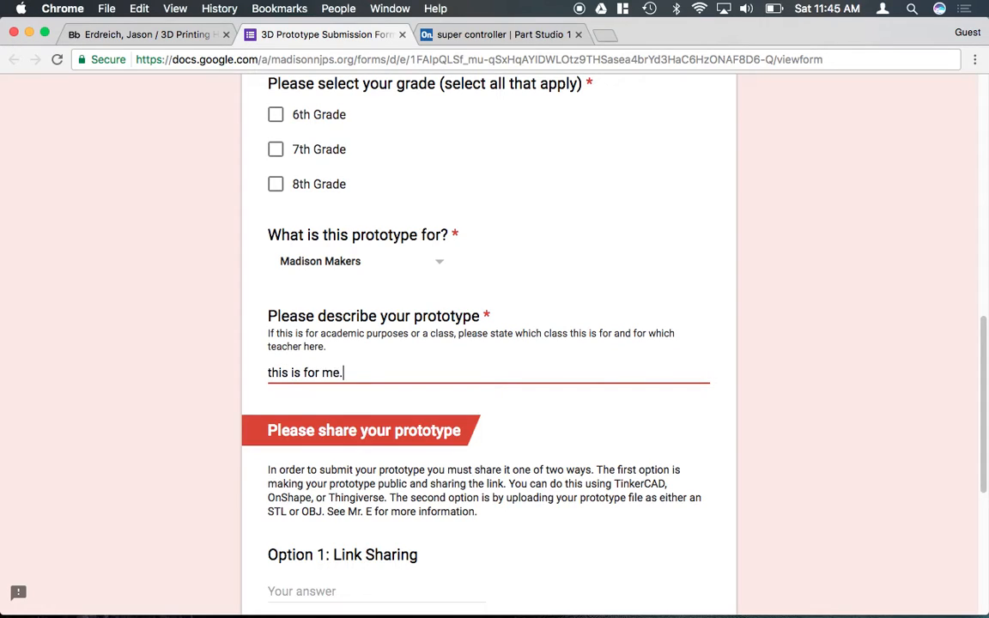
type("mr. e")
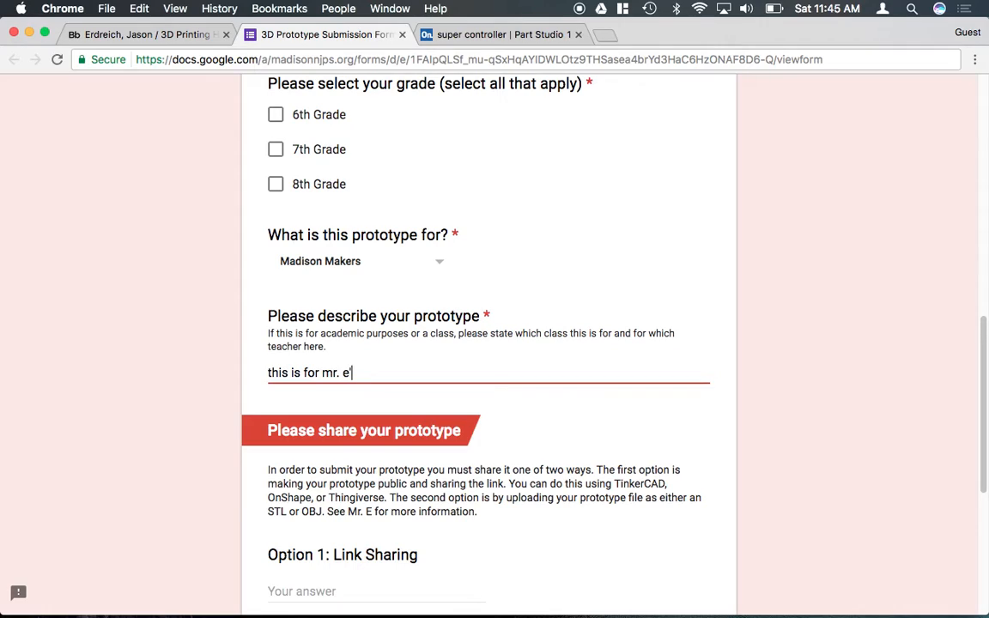
type("'s proj")
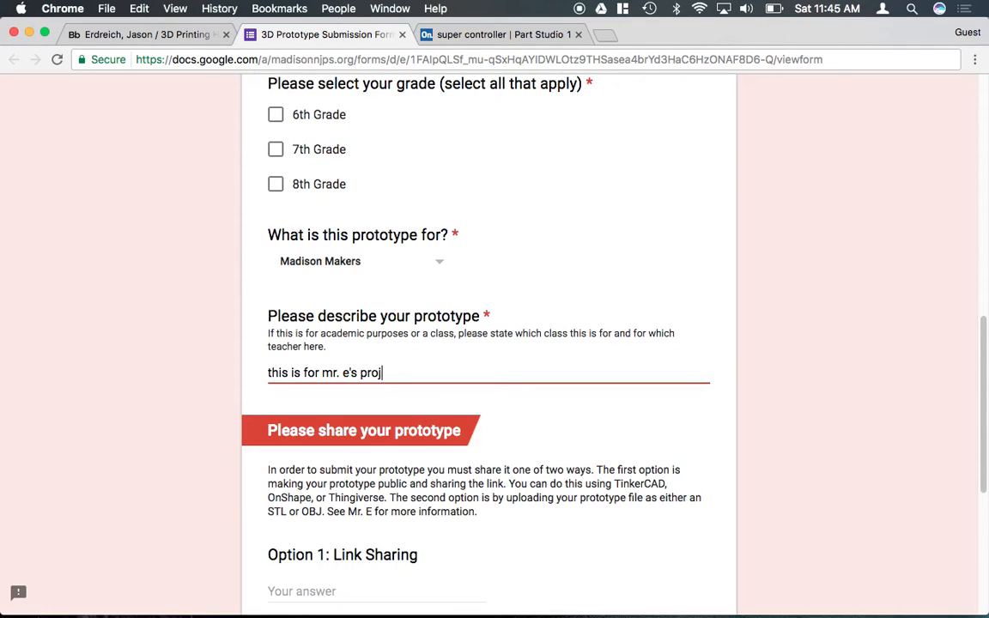
type("ect pela")
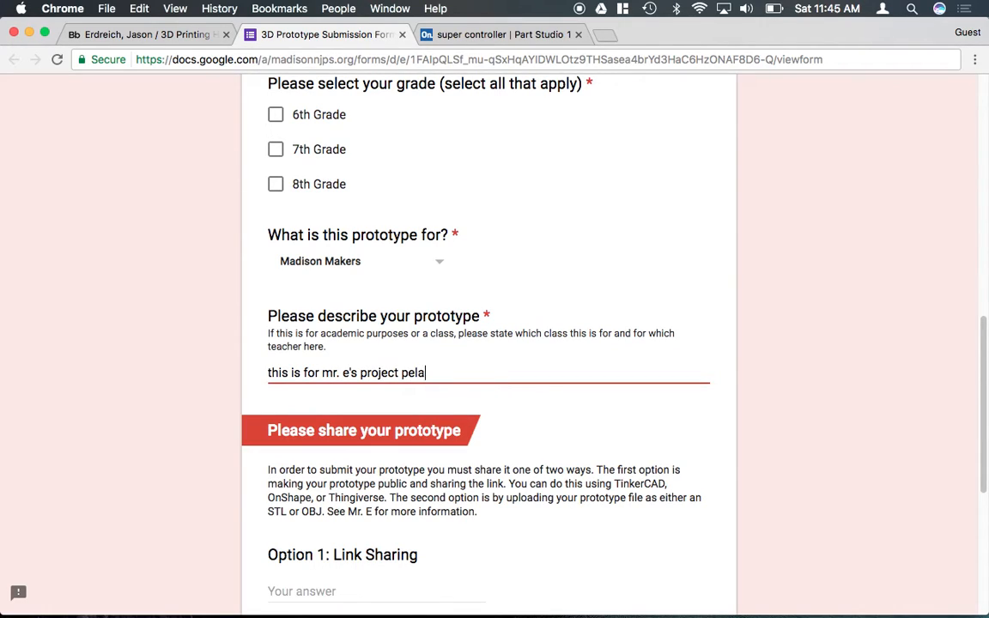
type("please print i")
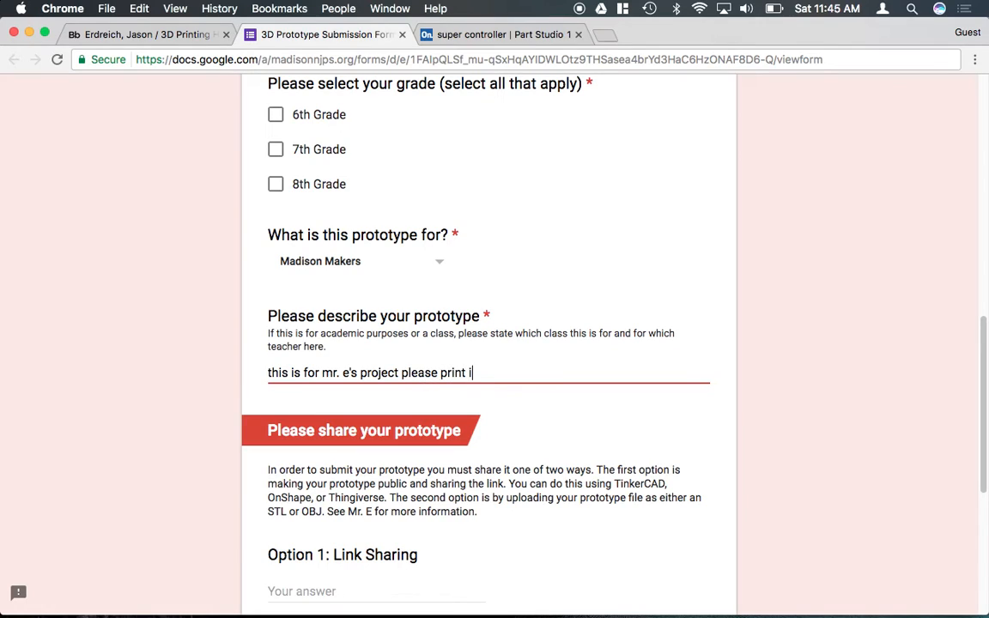
type("n gray and")
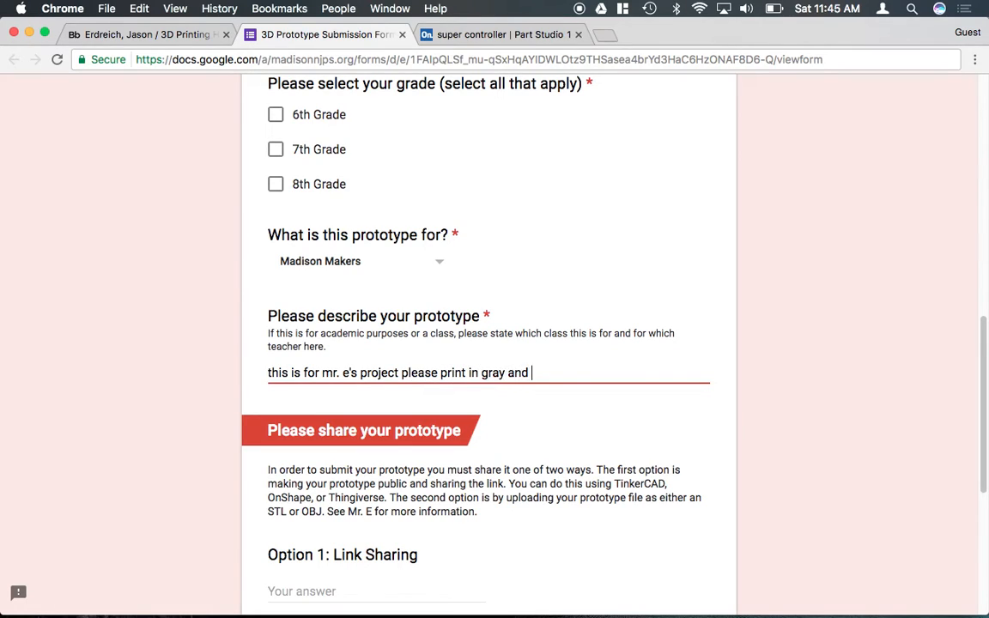
type("black")
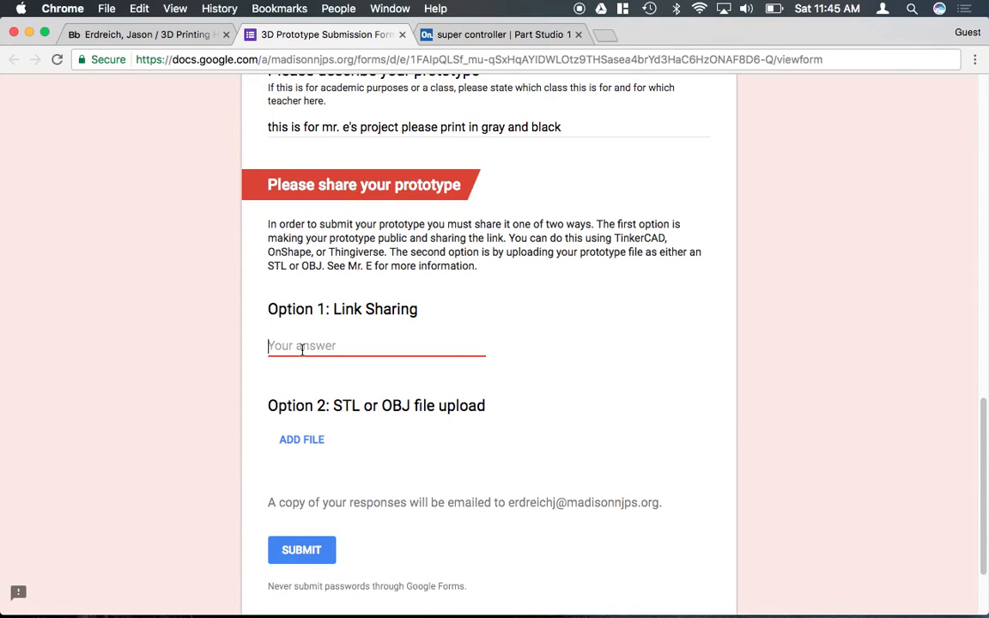
Upload the gray controller STL from the Desktop to the STL or OBJ question.
scroll("down", 3)
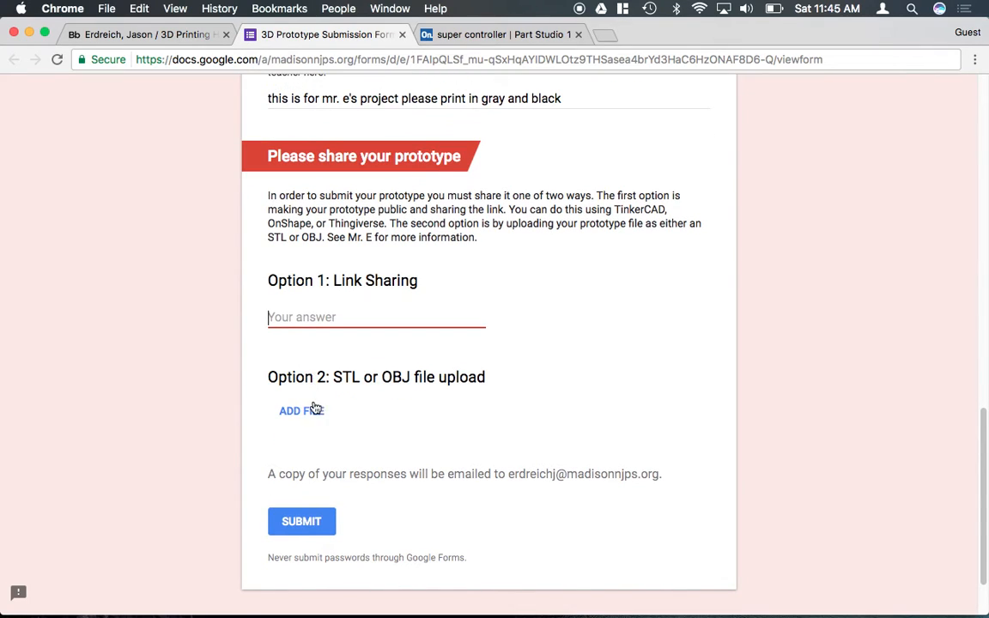
mouse_move(316, 414)
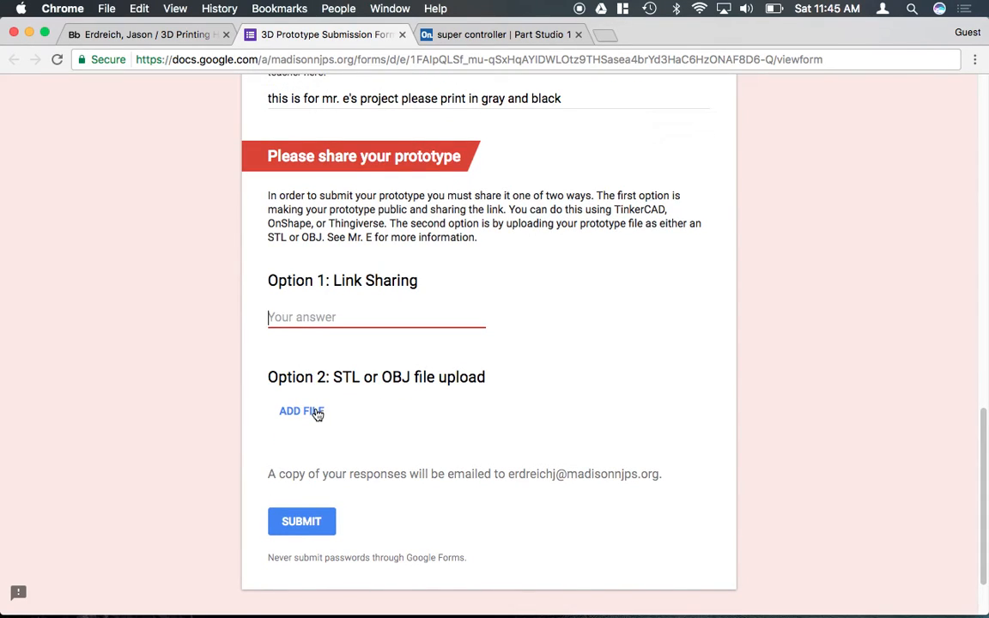
left_click(301, 410)
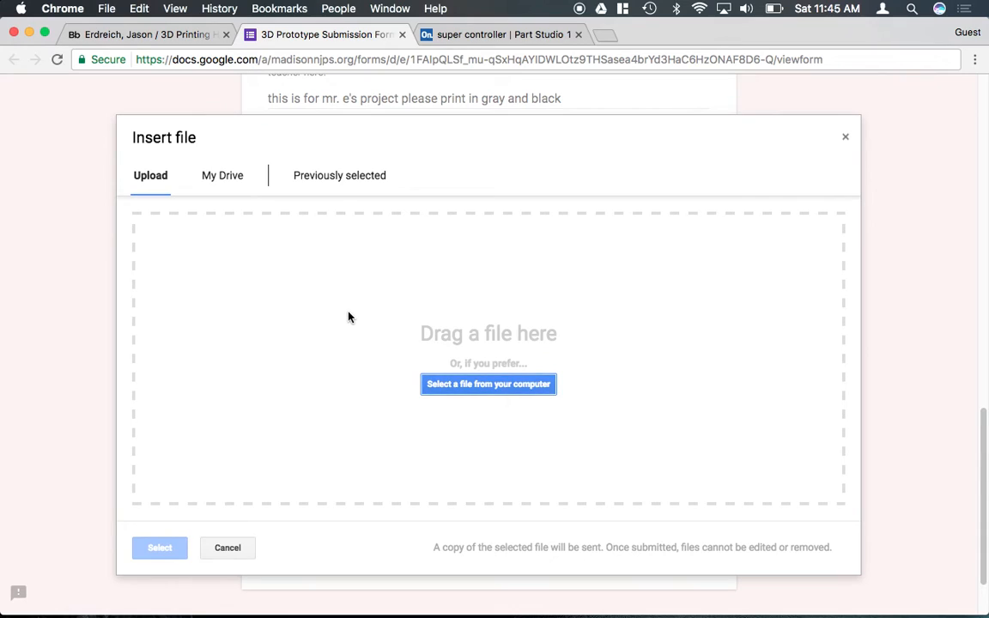
left_click(487, 384)
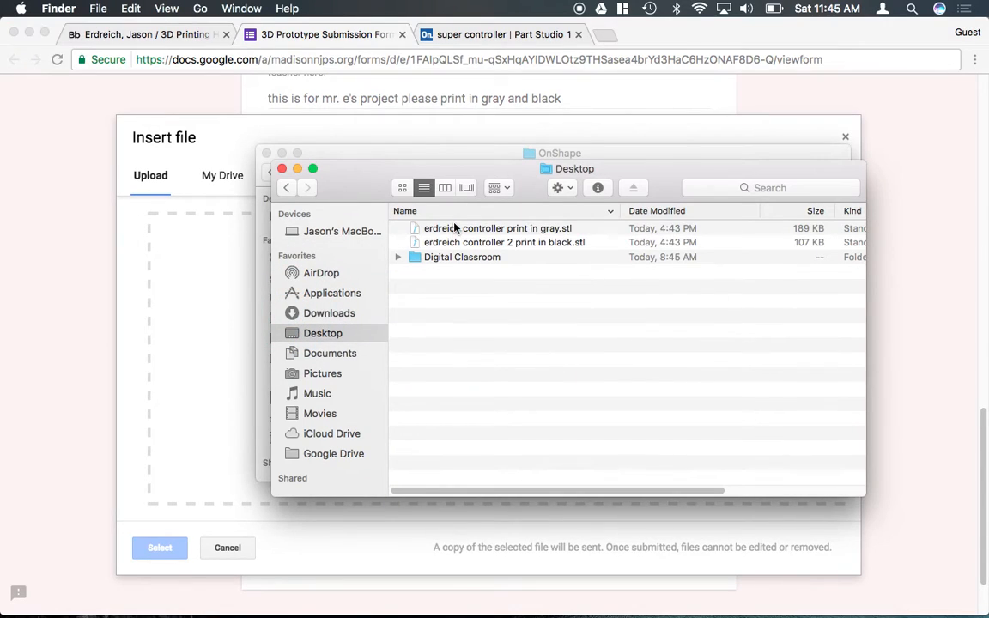
left_click_drag(504, 241, 481, 262)
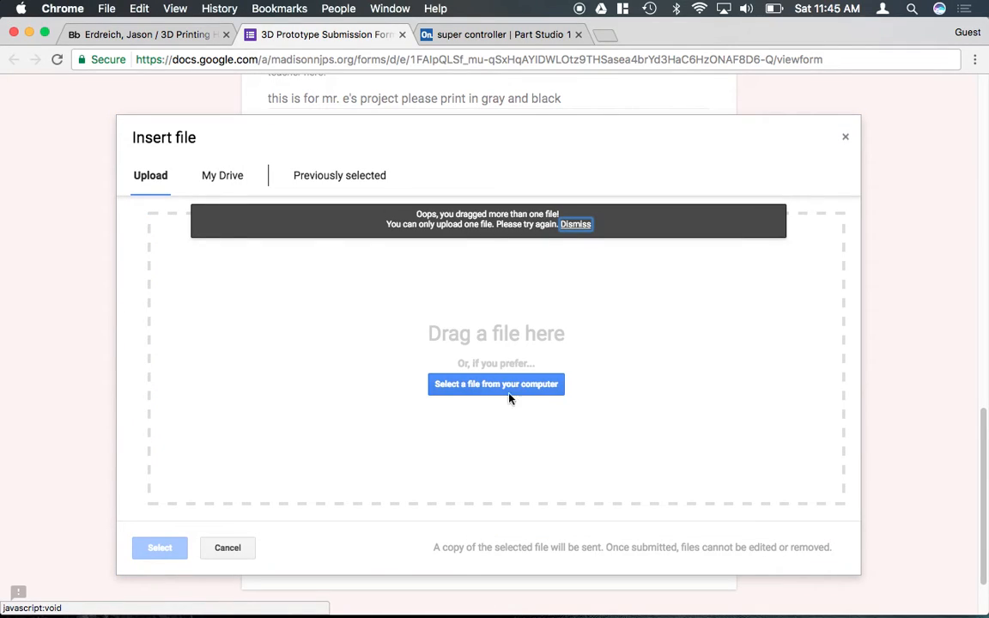
left_click(495, 383)
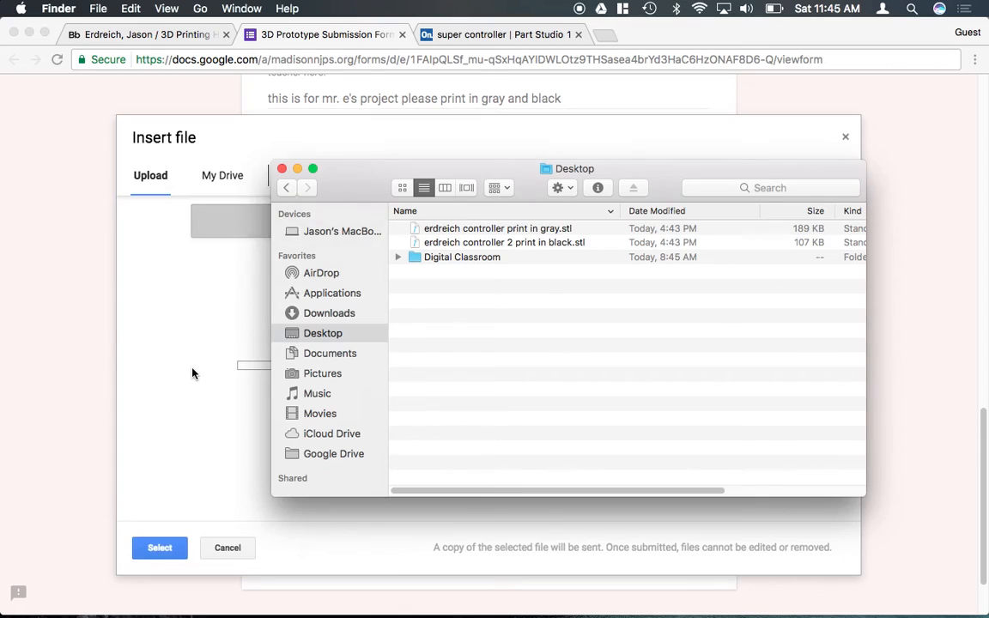
left_click(159, 548)
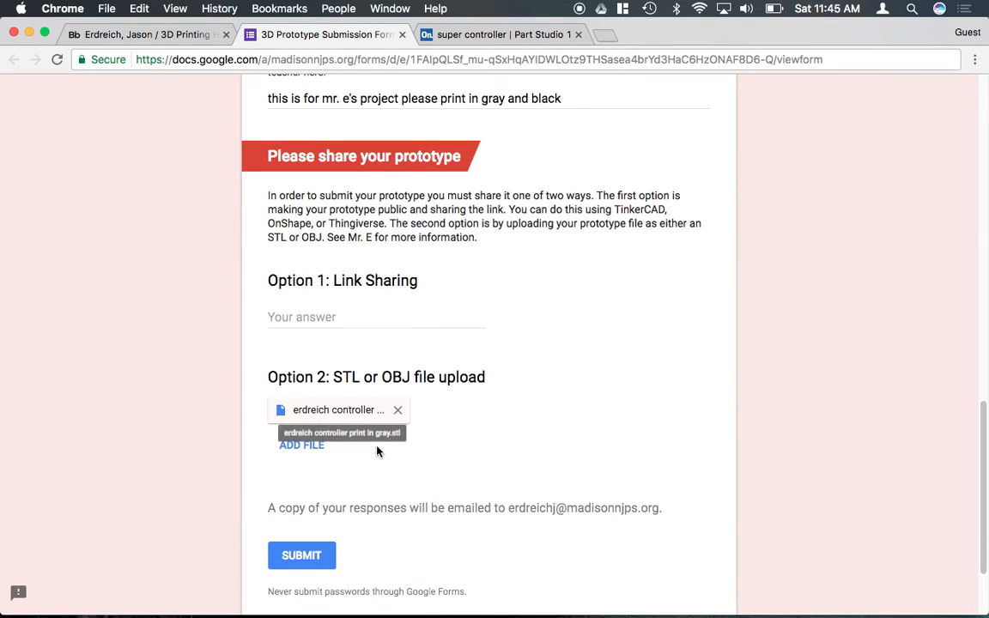
Attach the black controller STL as a second file and close the file chooser.
left_click(301, 444)
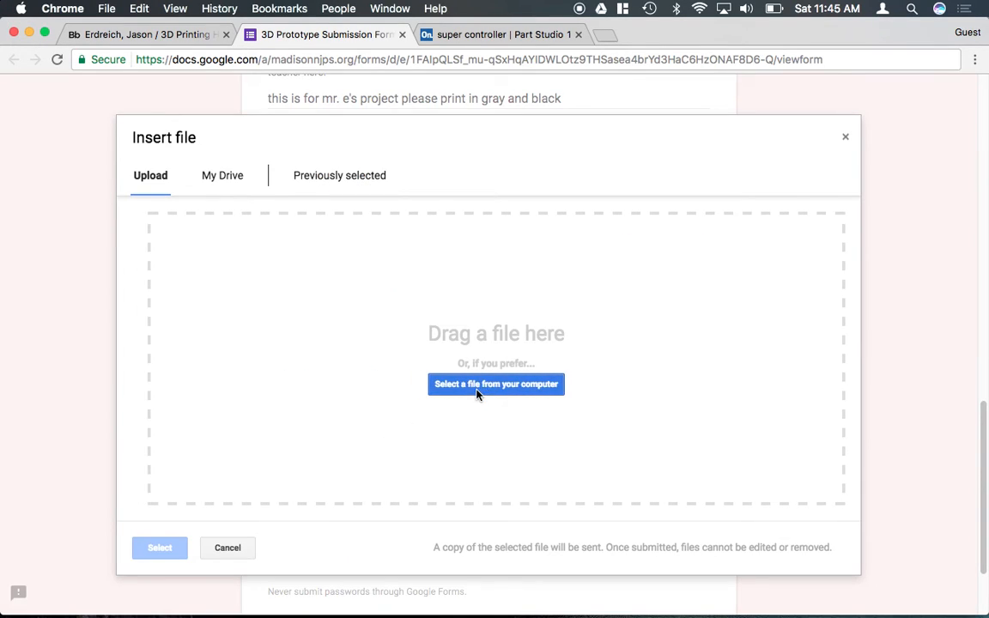
left_click(495, 384)
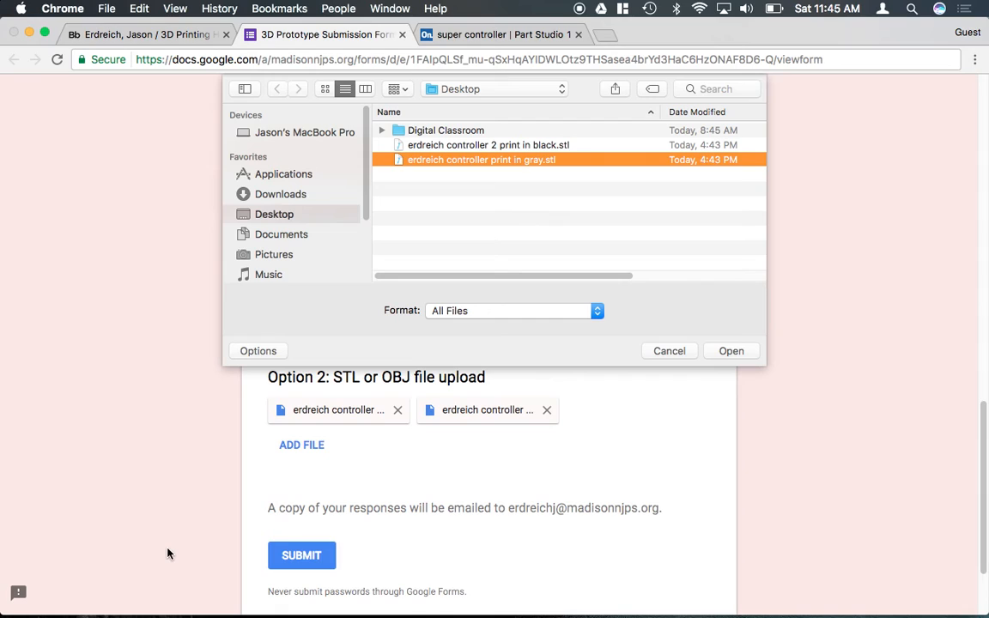
mouse_move(624, 273)
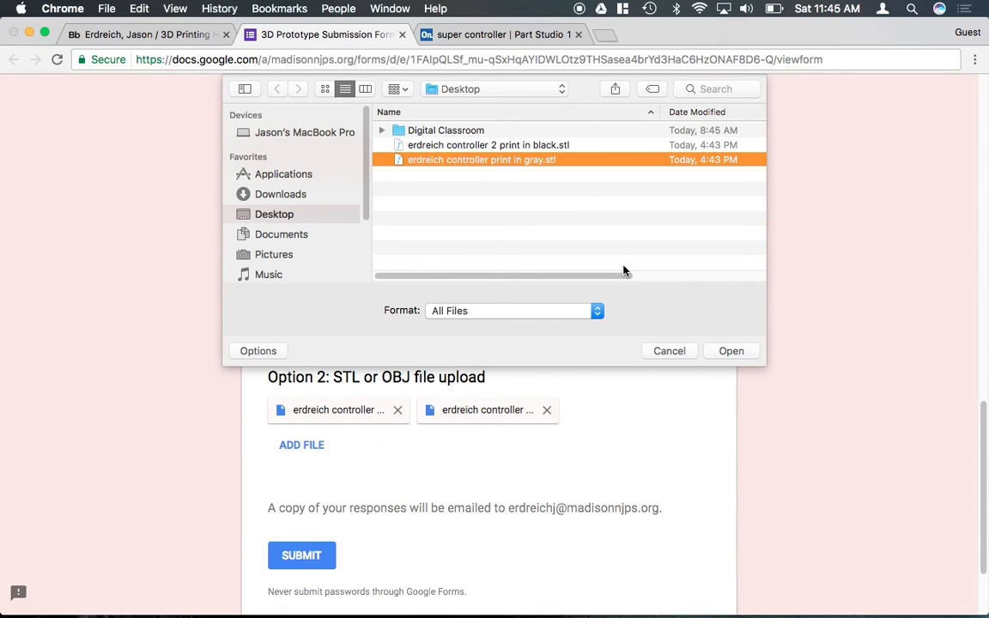
left_click(669, 351)
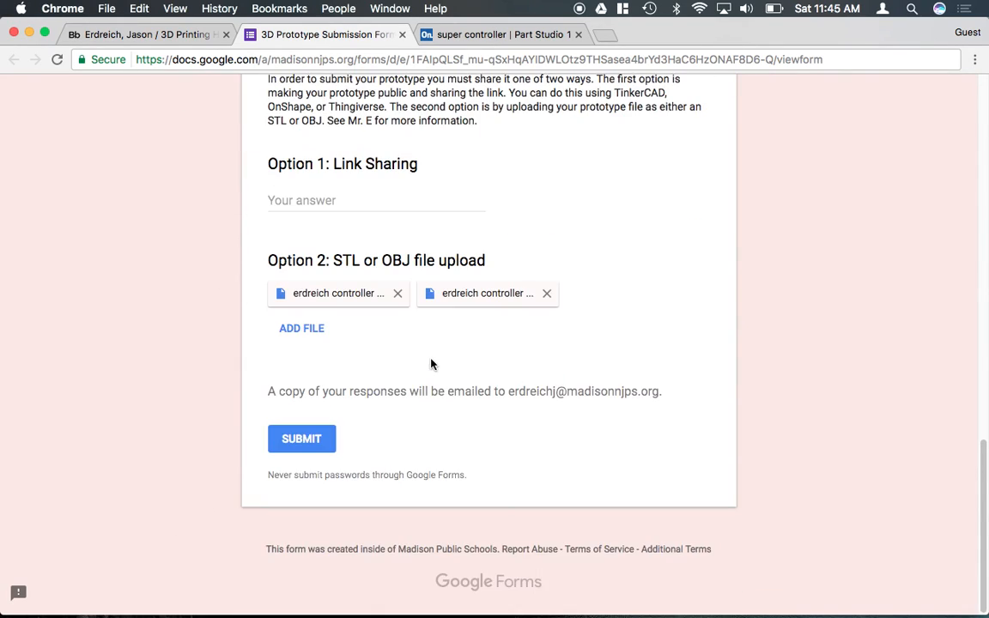
scroll("up", 3)
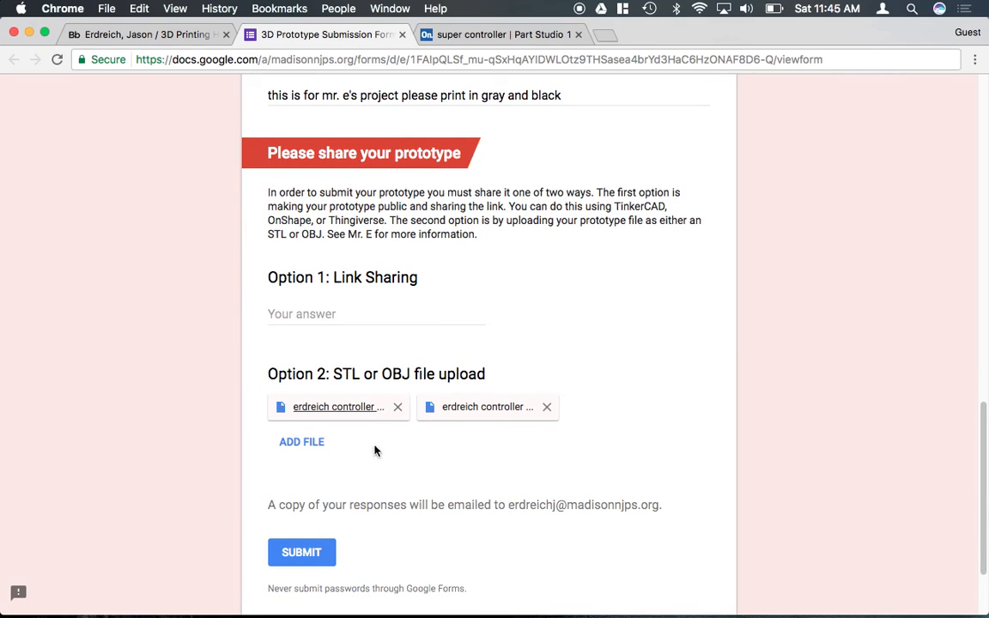
scroll("up", 3)
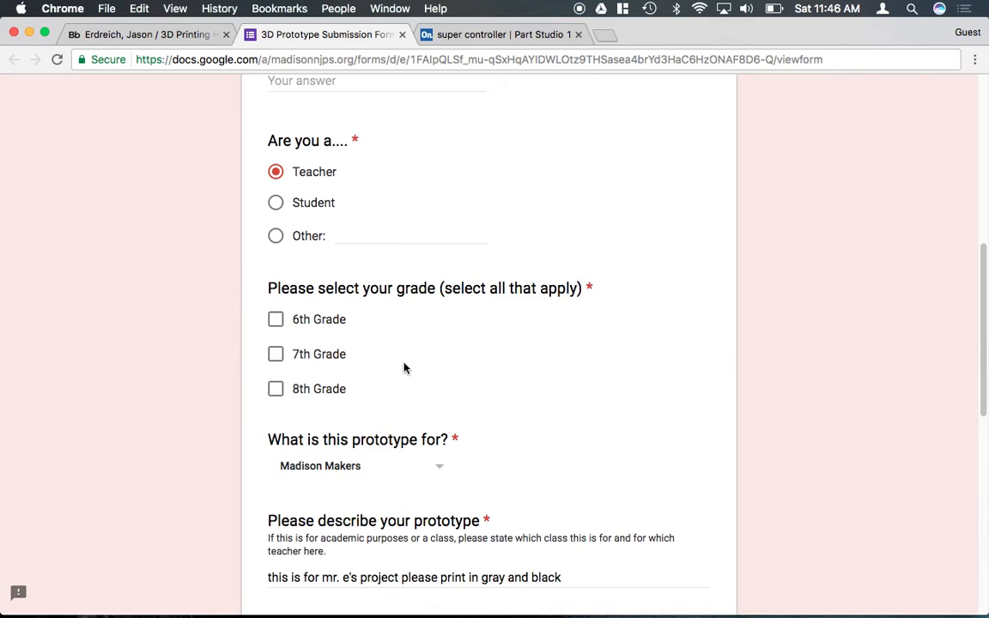
scroll("up", 3)
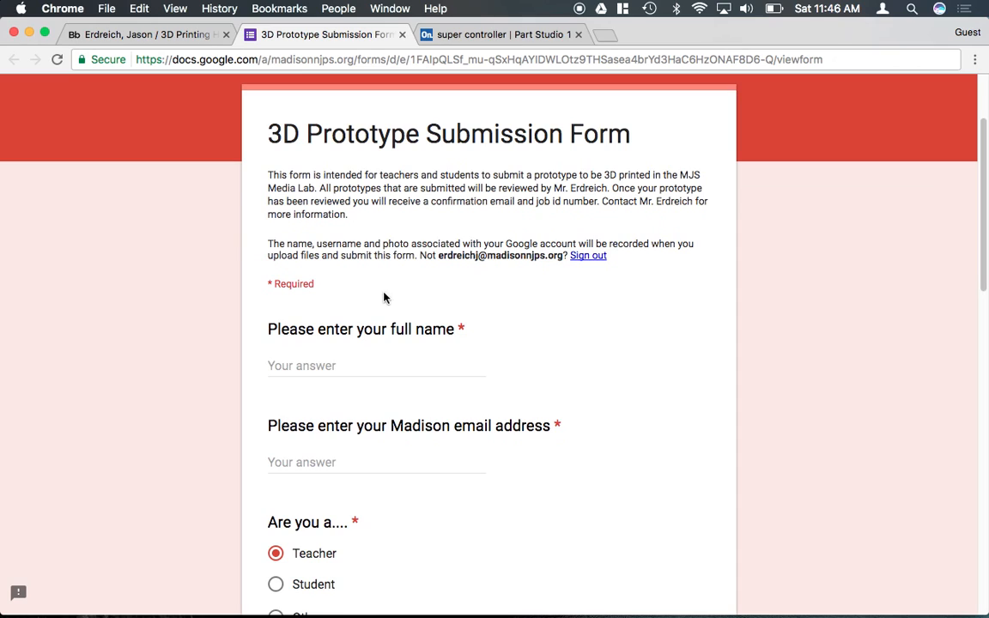
scroll("down", 3)
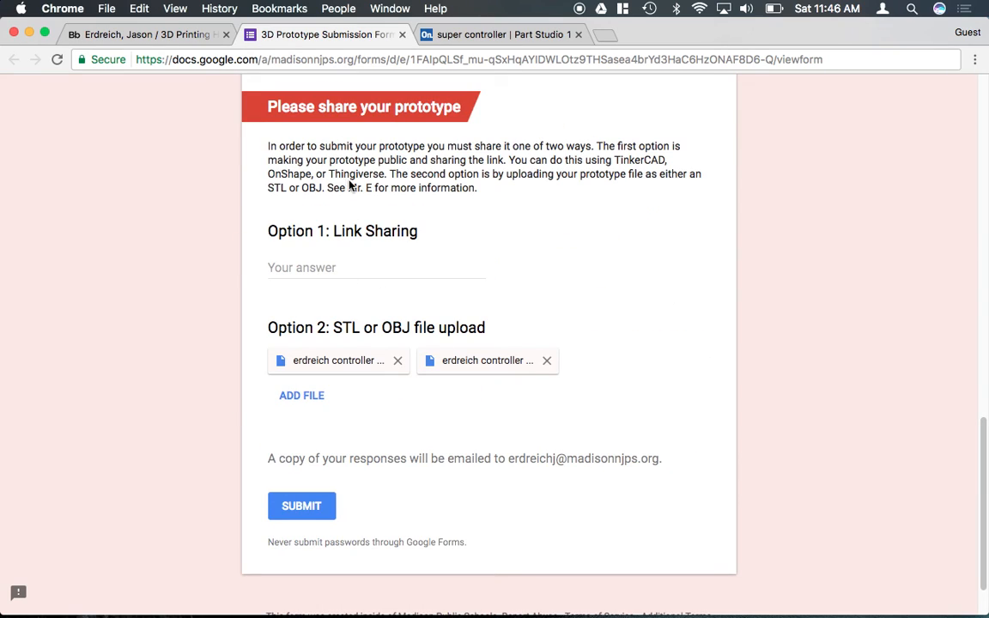